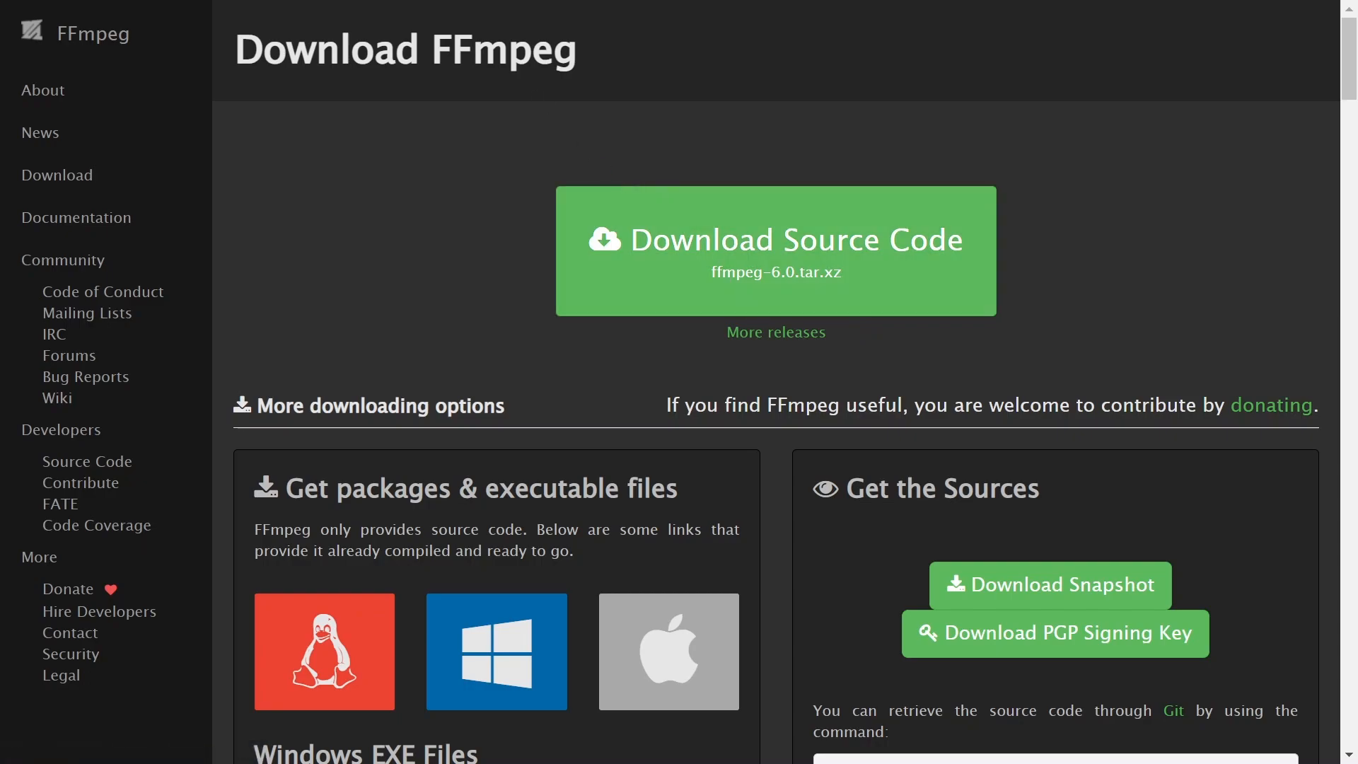
Step: From the FFmpeg download page, reach the Windows builds page hosted by gyan.dev
{"action": "scroll", "scroll_direction": "down", "scroll_amount": 3}
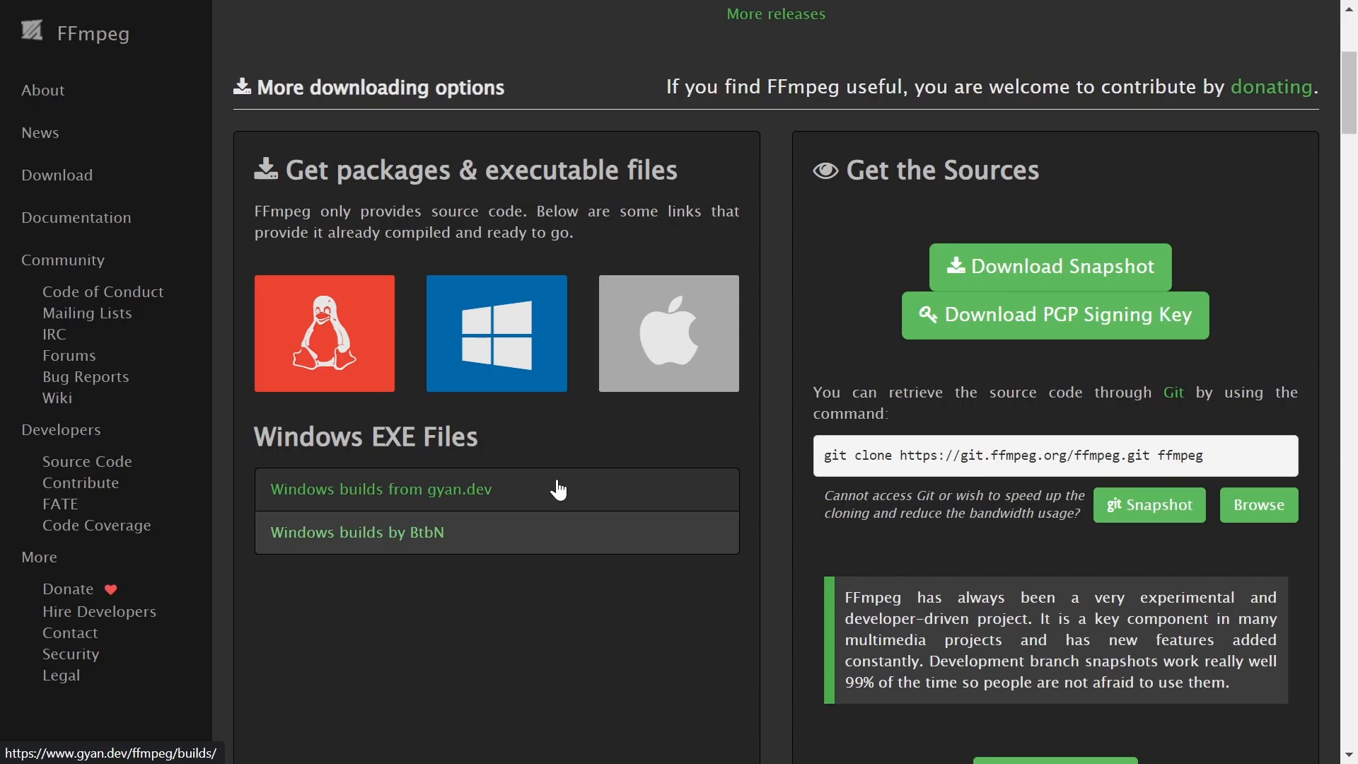
{"action": "scroll", "scroll_direction": "up", "scroll_amount": 3}
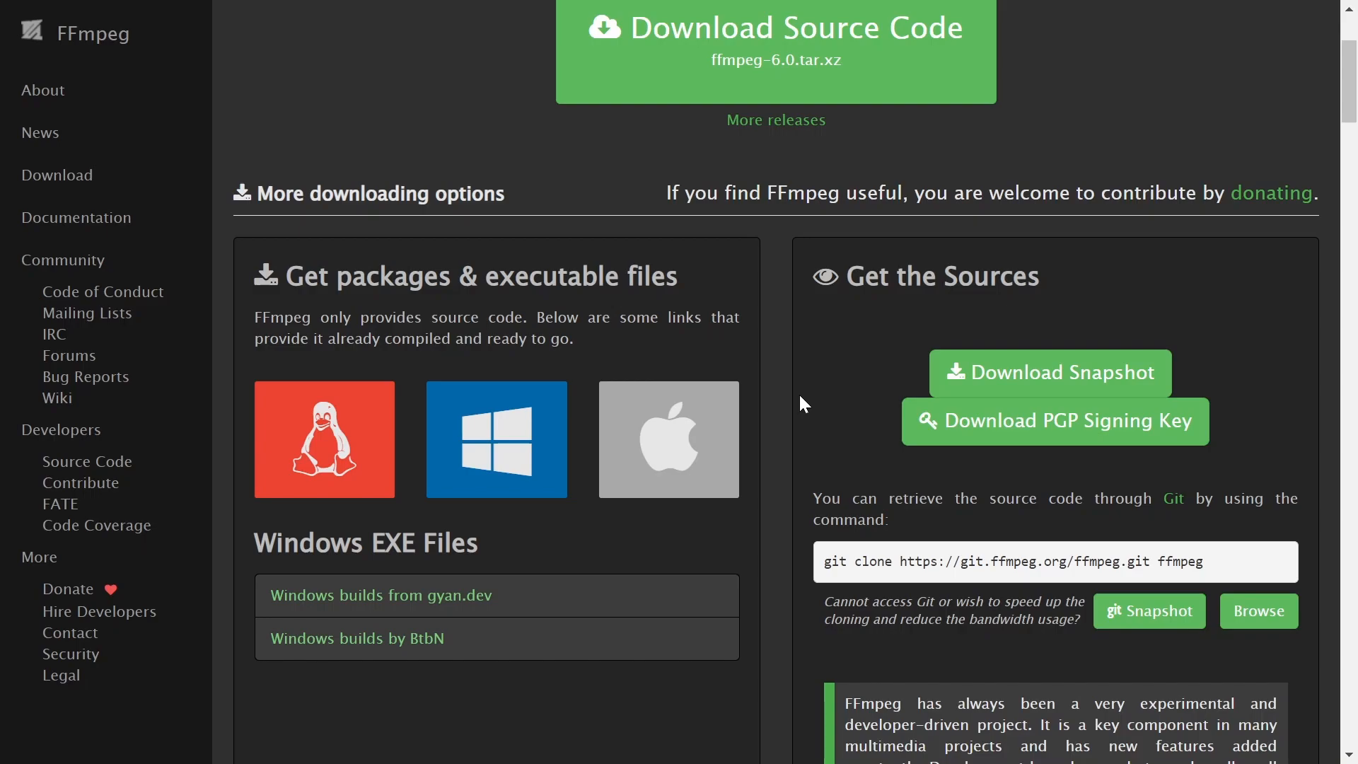
{"action": "left_click", "coordinate": [668, 438]}
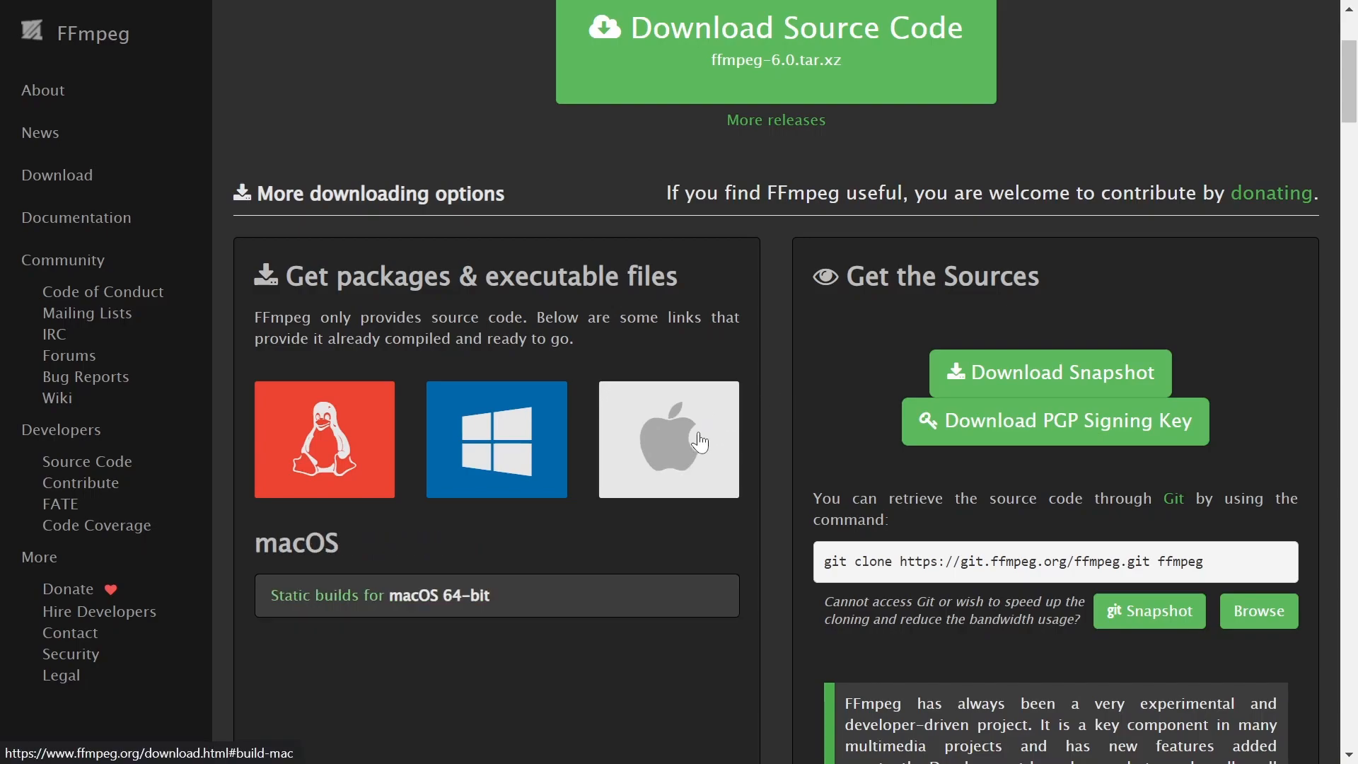
{"action": "mouse_move", "coordinate": [684, 421]}
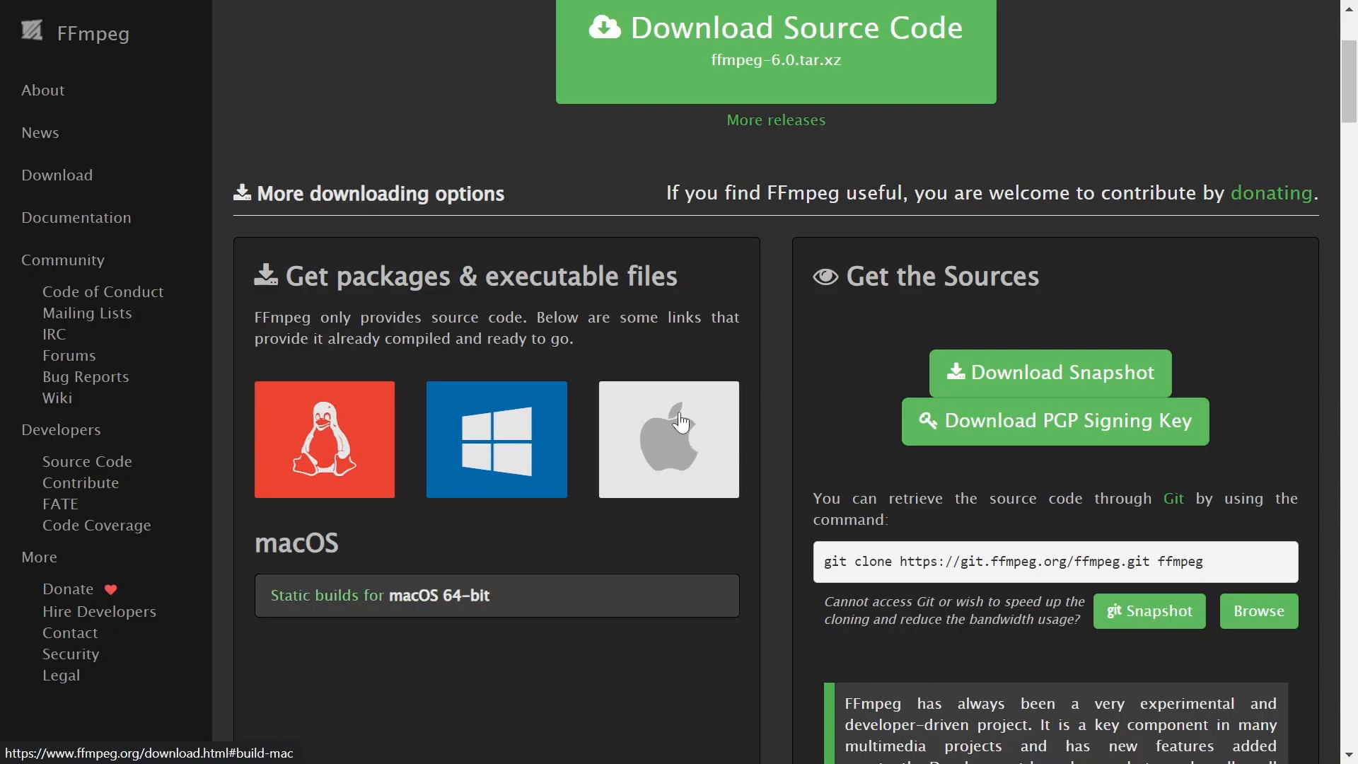
{"action": "left_click", "coordinate": [497, 438]}
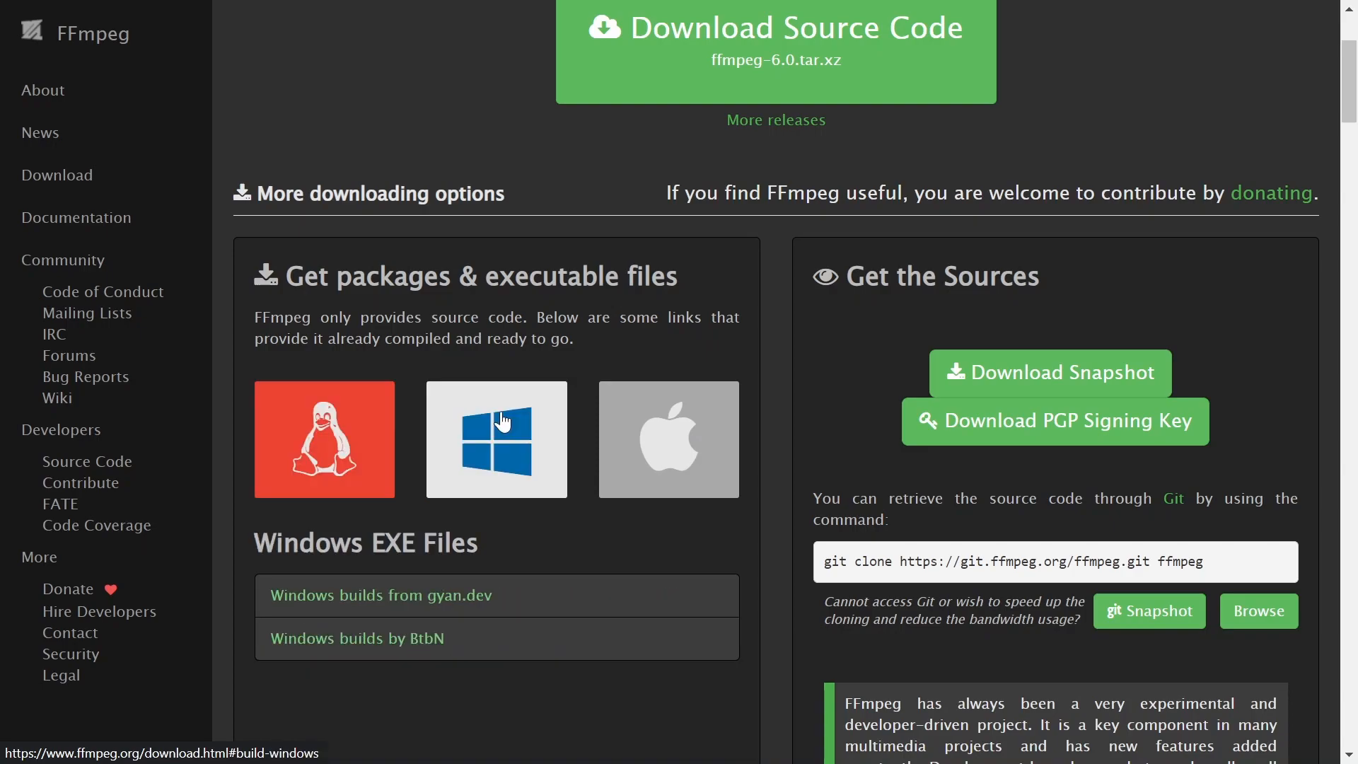
{"action": "mouse_move", "coordinate": [504, 430]}
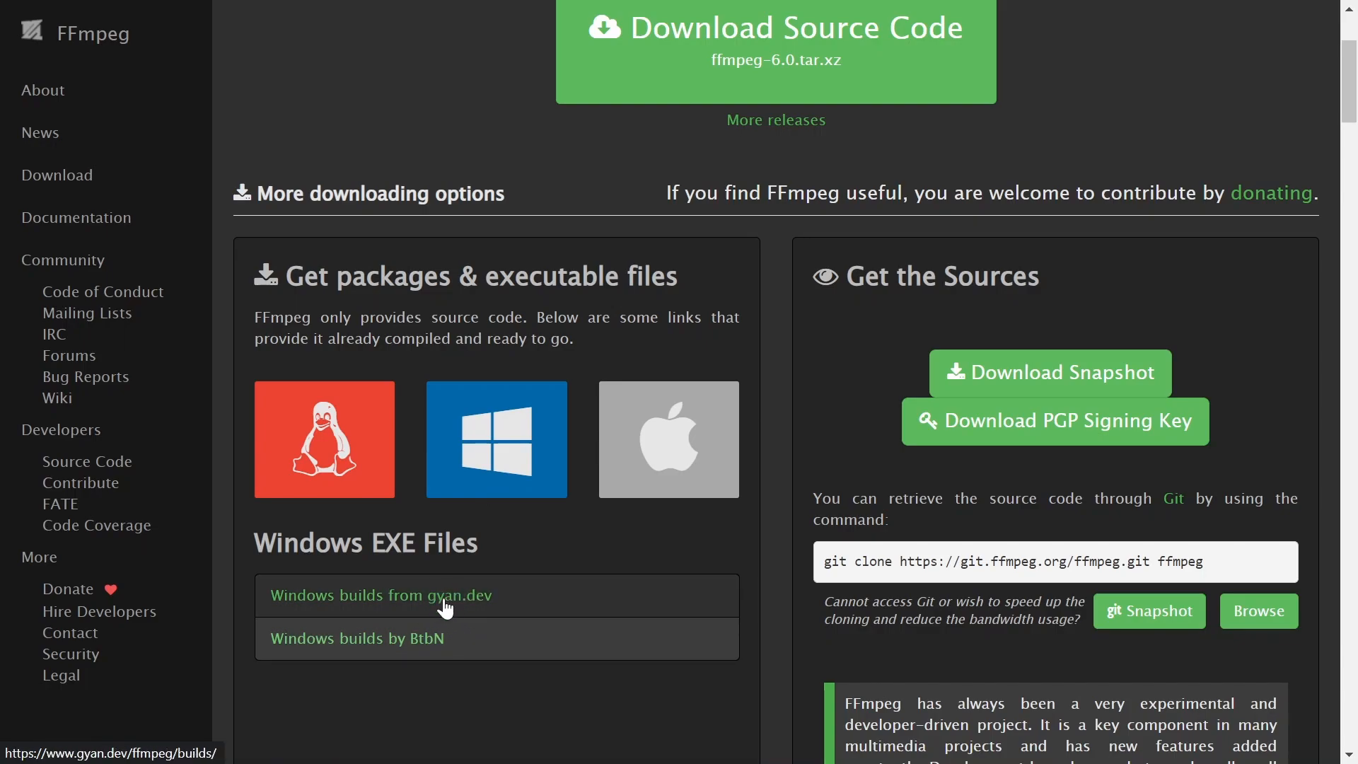
{"action": "left_click", "coordinate": [378, 596]}
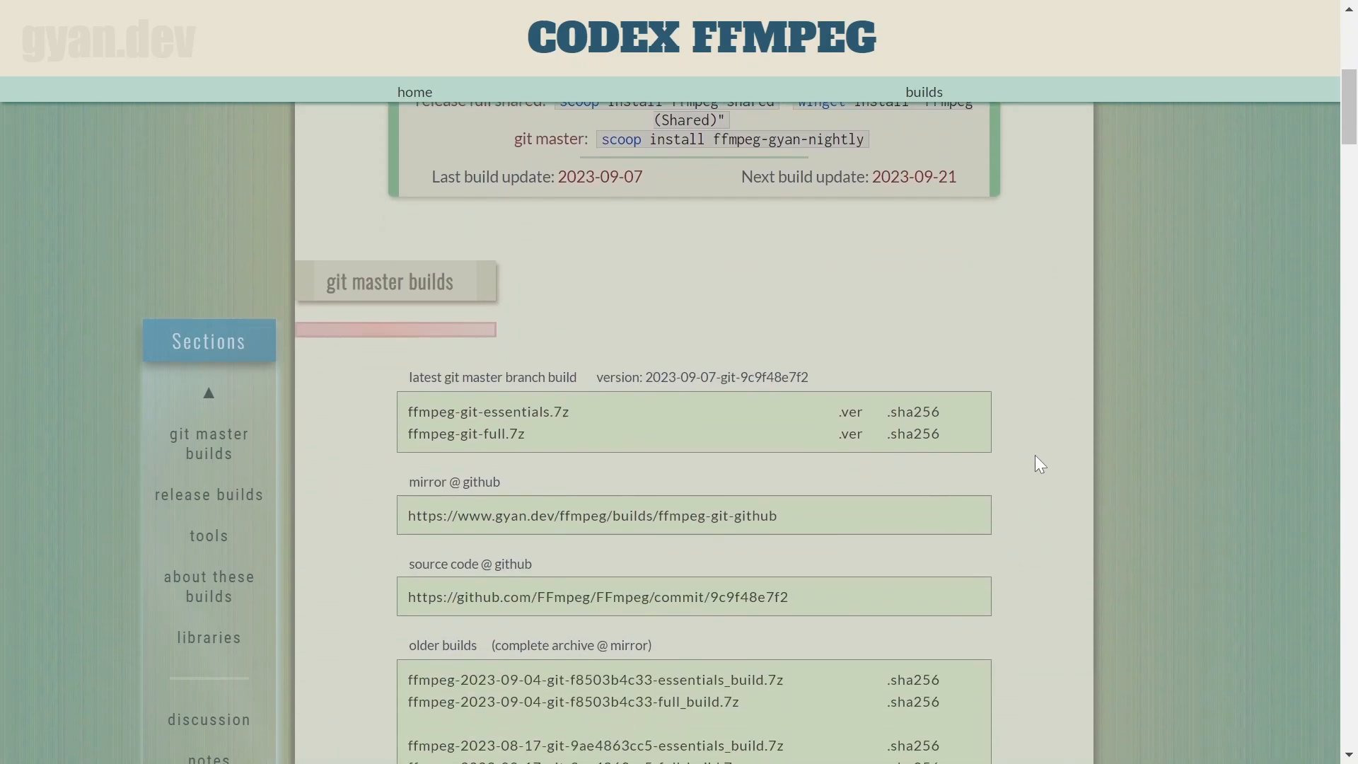
{"action": "mouse_move", "coordinate": [486, 442]}
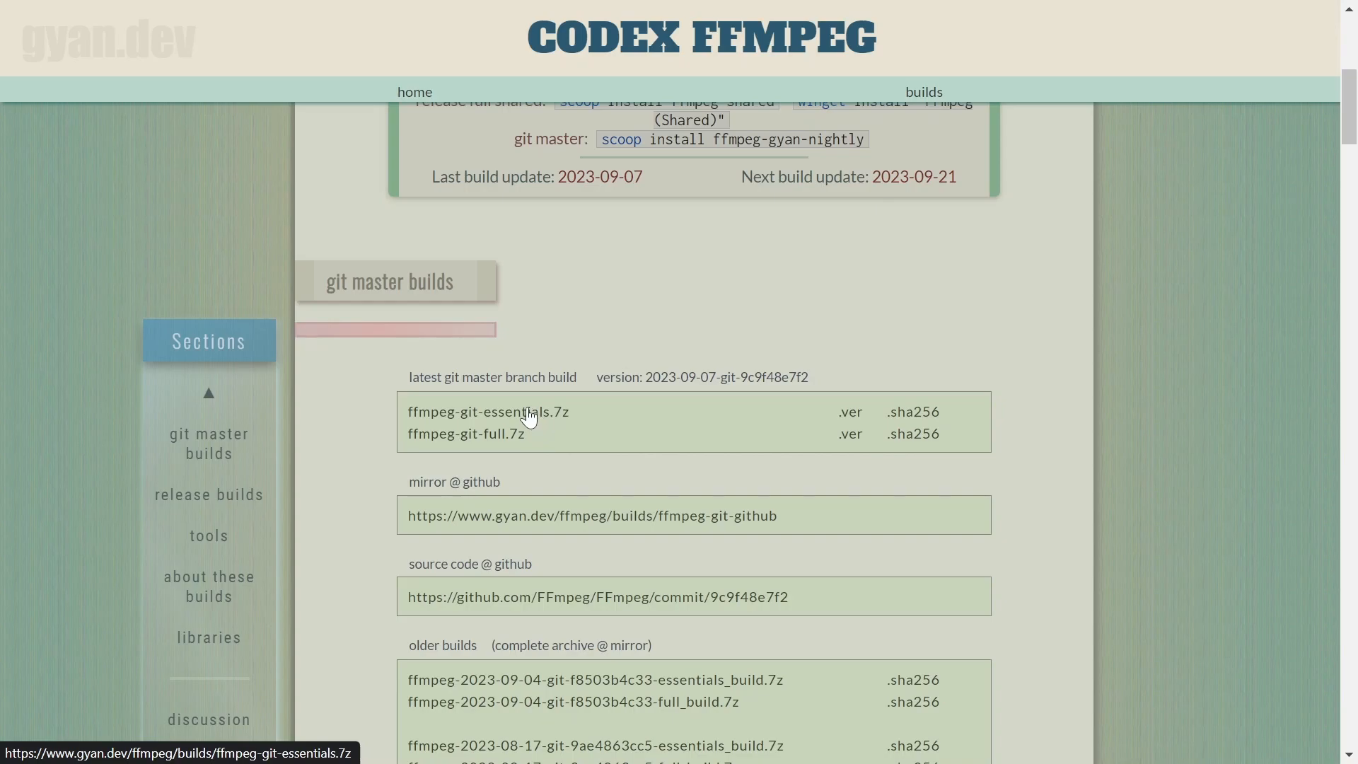
{"action": "mouse_move", "coordinate": [537, 420]}
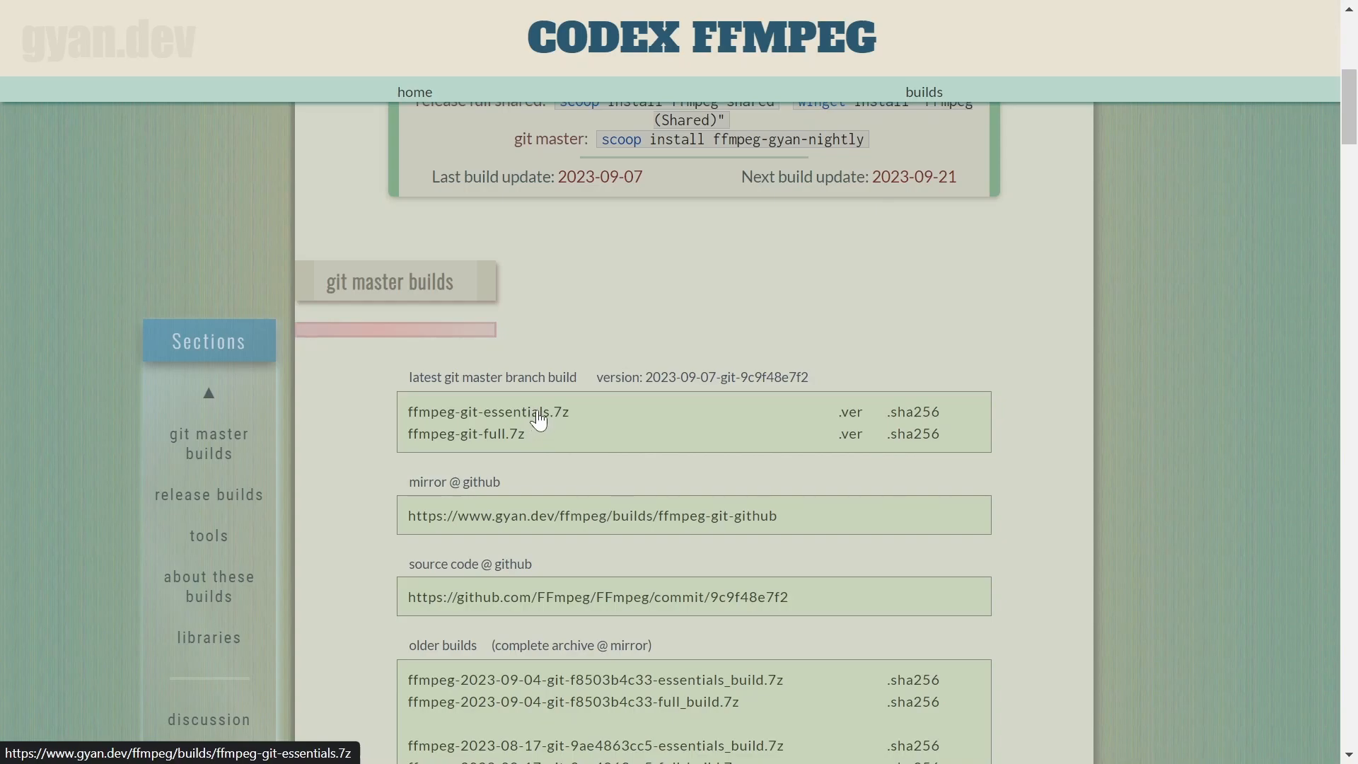
{"action": "mouse_move", "coordinate": [510, 449]}
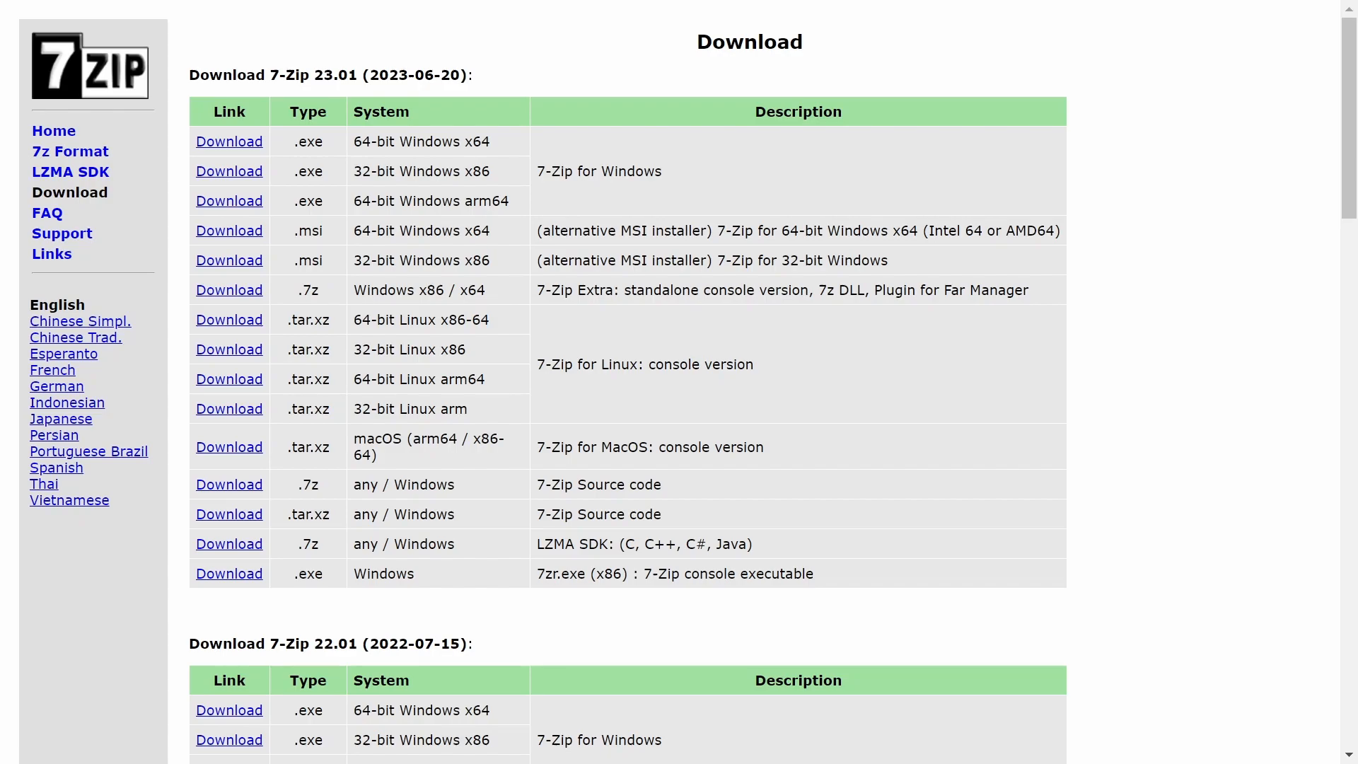
{"action": "mouse_move", "coordinate": [443, 167]}
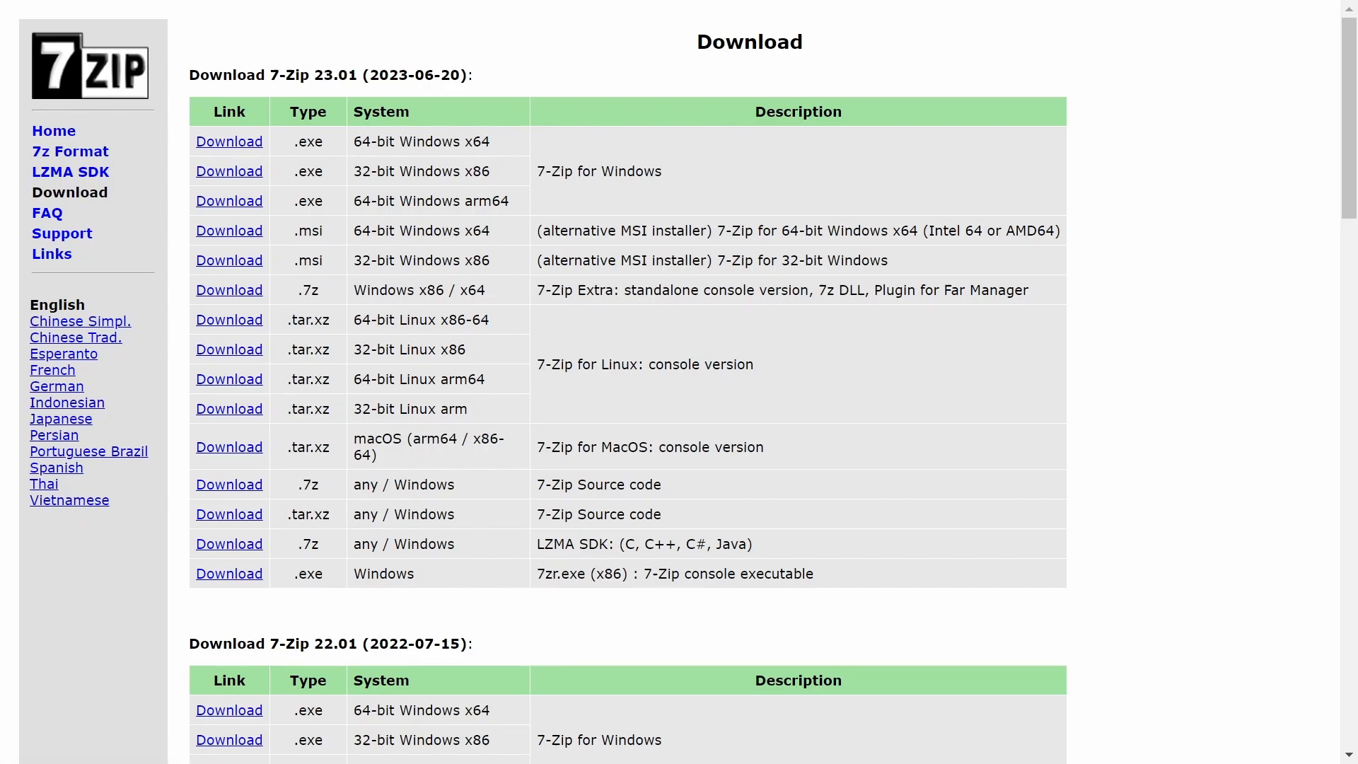
{"action": "mouse_move", "coordinate": [462, 157]}
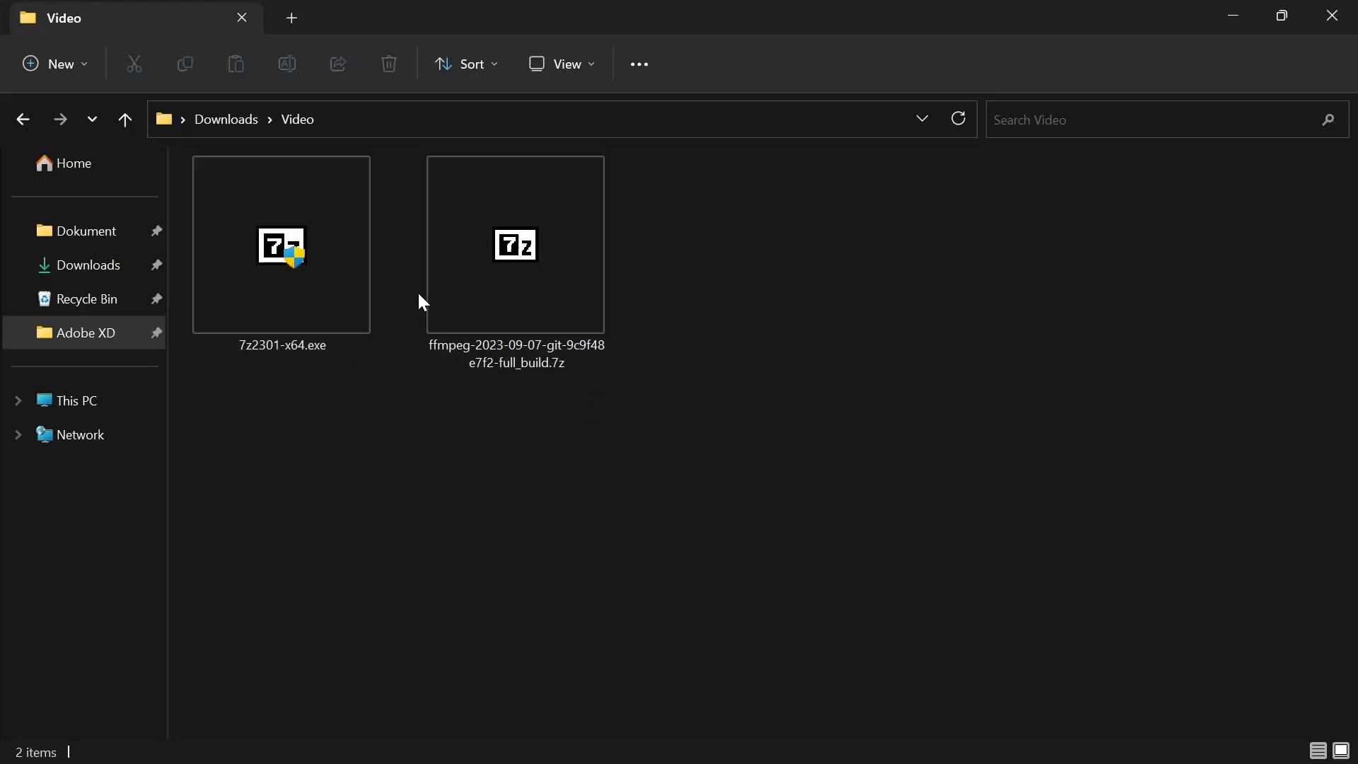
Step: Launch the ffmpeg full_build .7z archive from the Downloads\Video folder
{"action": "left_click", "coordinate": [280, 243]}
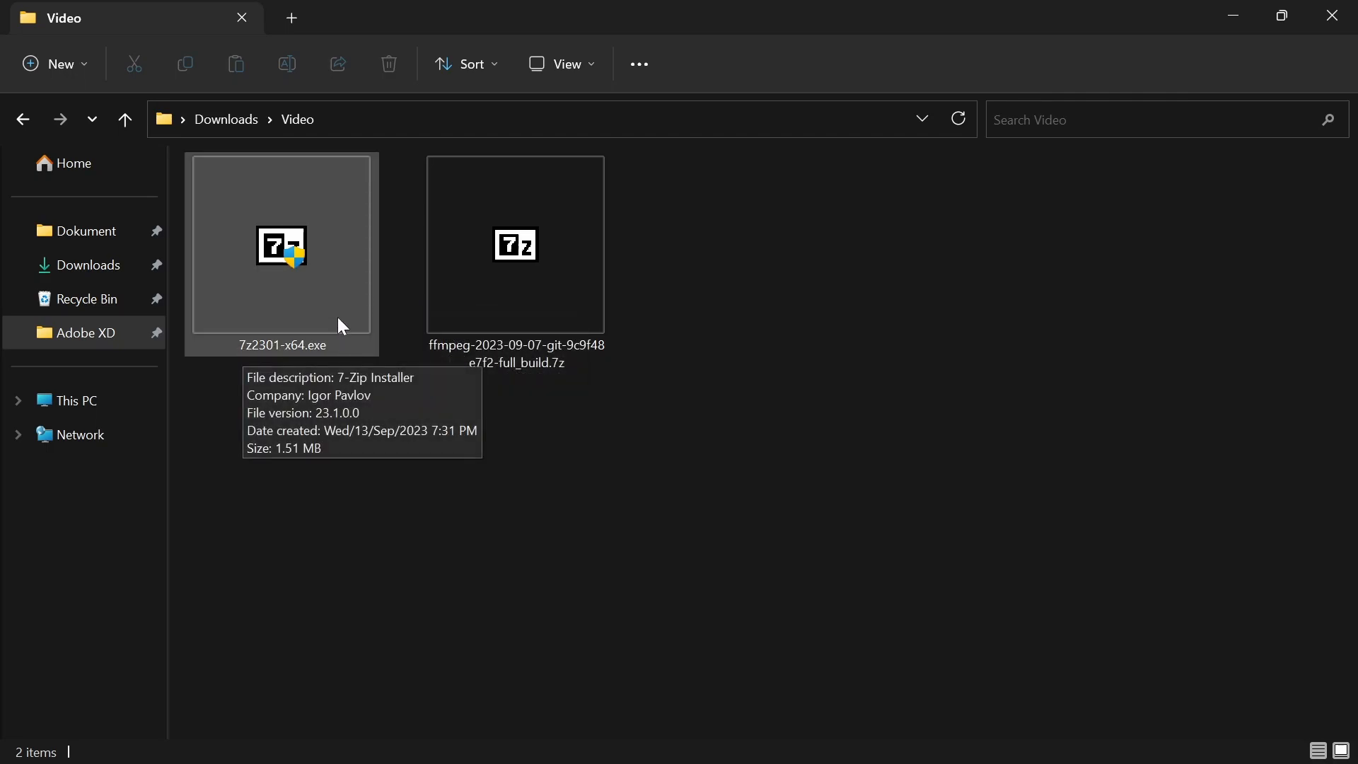
{"action": "mouse_move", "coordinate": [291, 294]}
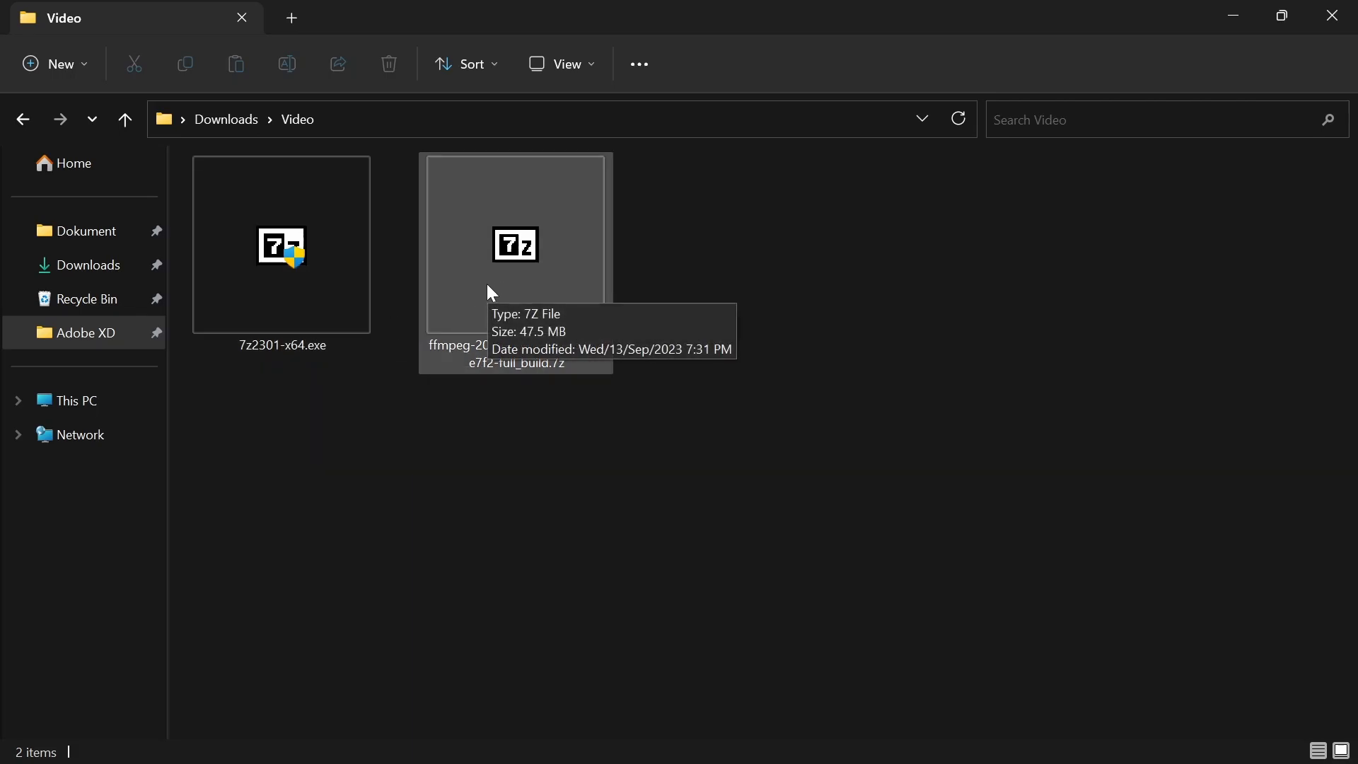
{"action": "double_click", "coordinate": [515, 245]}
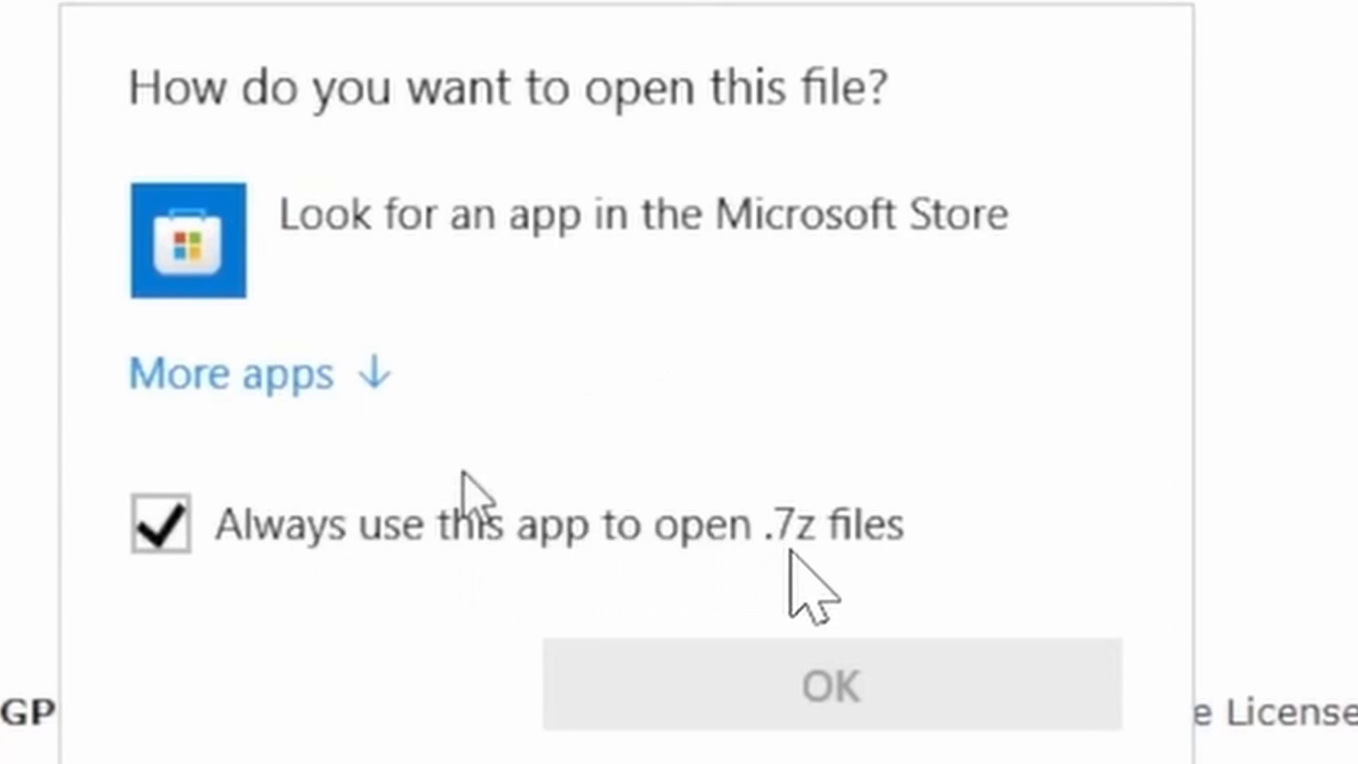
{"action": "mouse_move", "coordinate": [293, 424]}
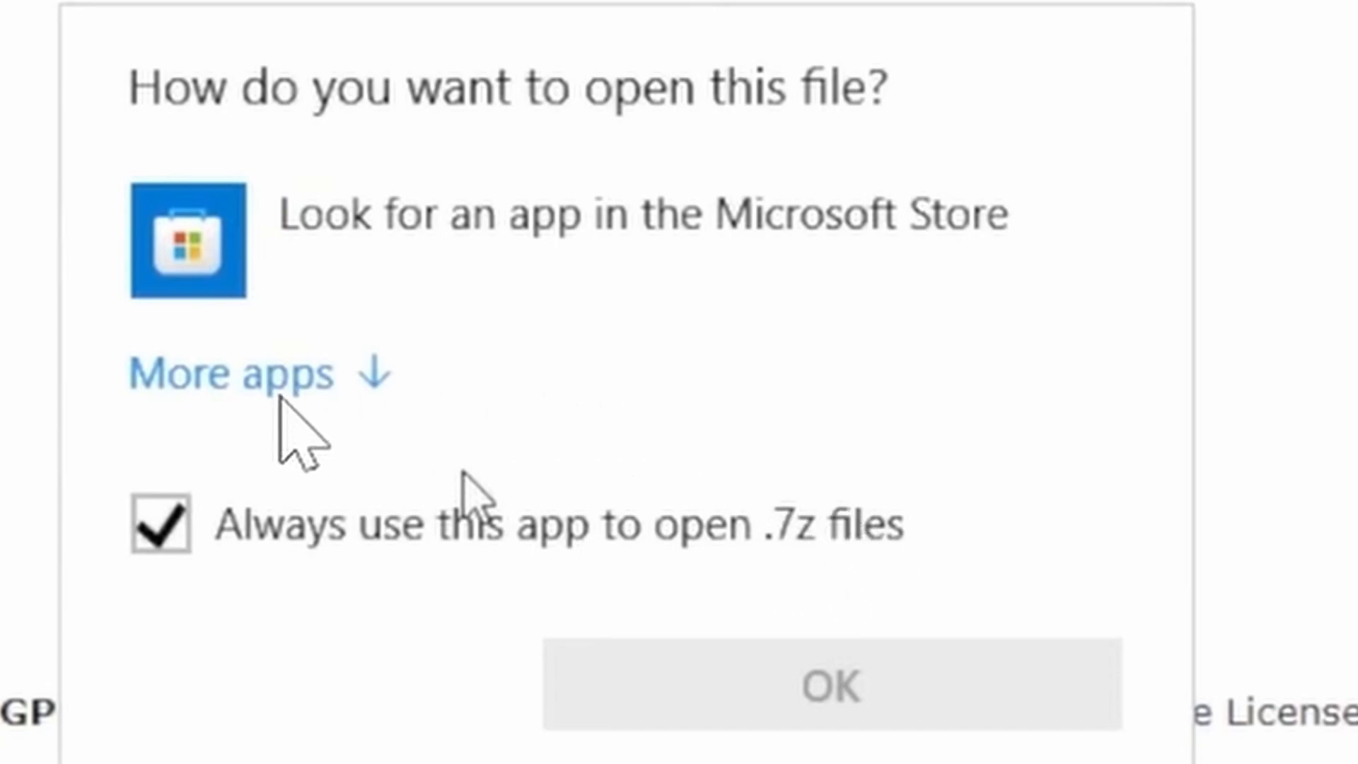
Step: Choose to look for another app on this PC to handle .7z files
{"action": "left_click", "coordinate": [229, 373]}
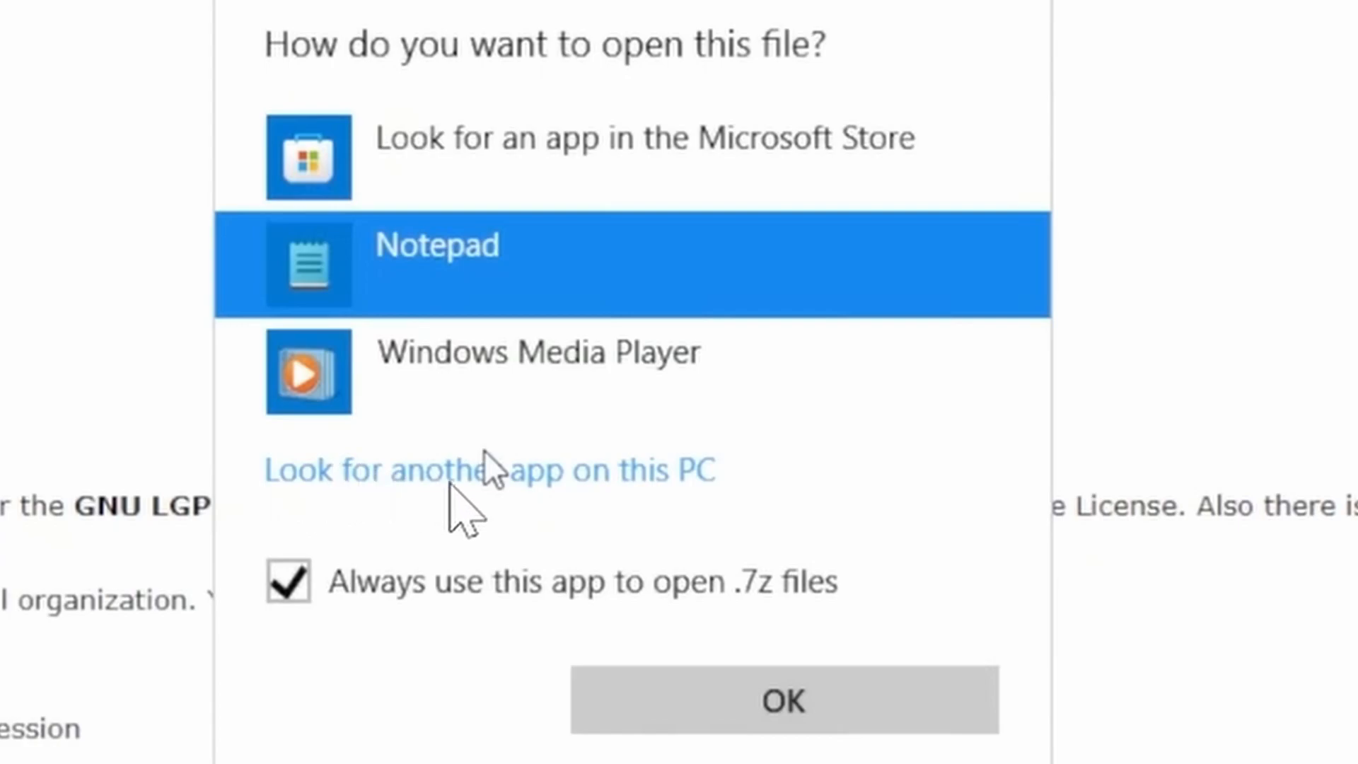
{"action": "left_click", "coordinate": [489, 470]}
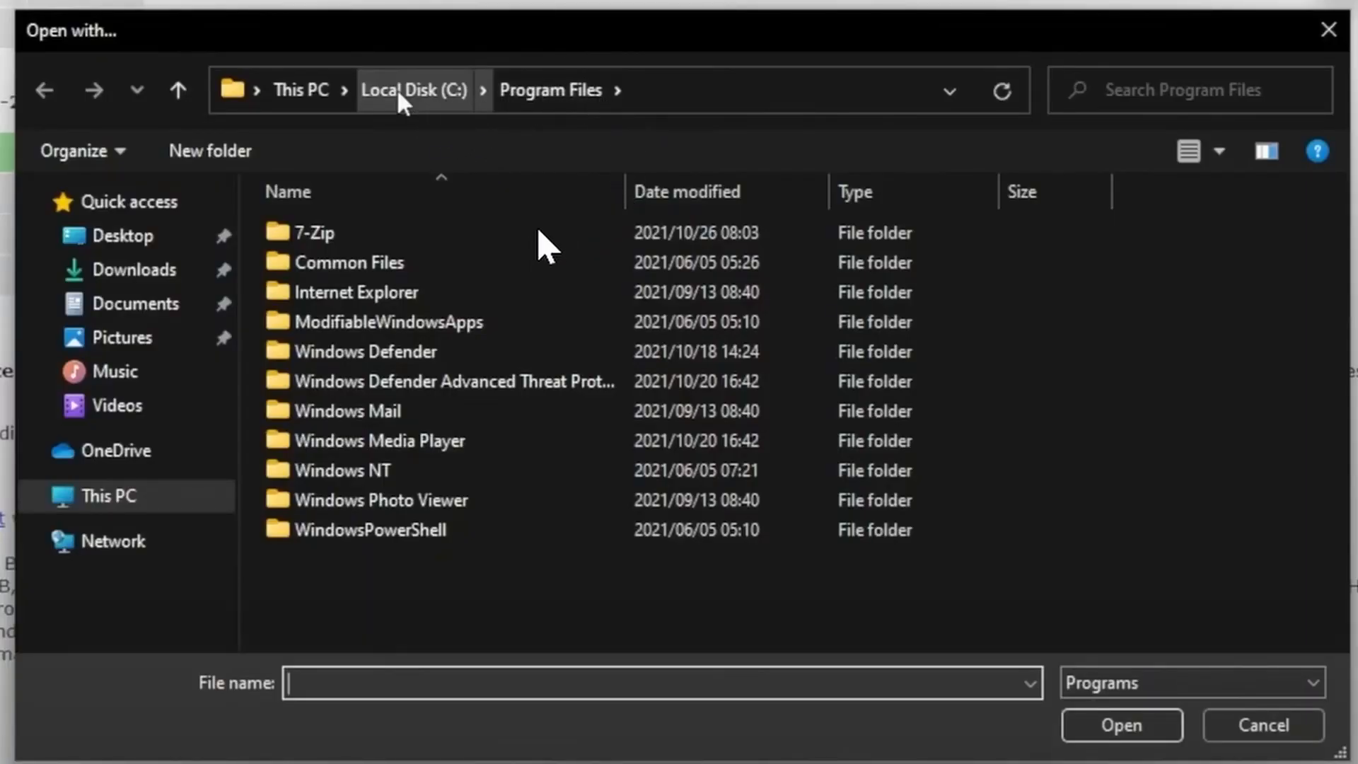
{"action": "mouse_move", "coordinate": [416, 246]}
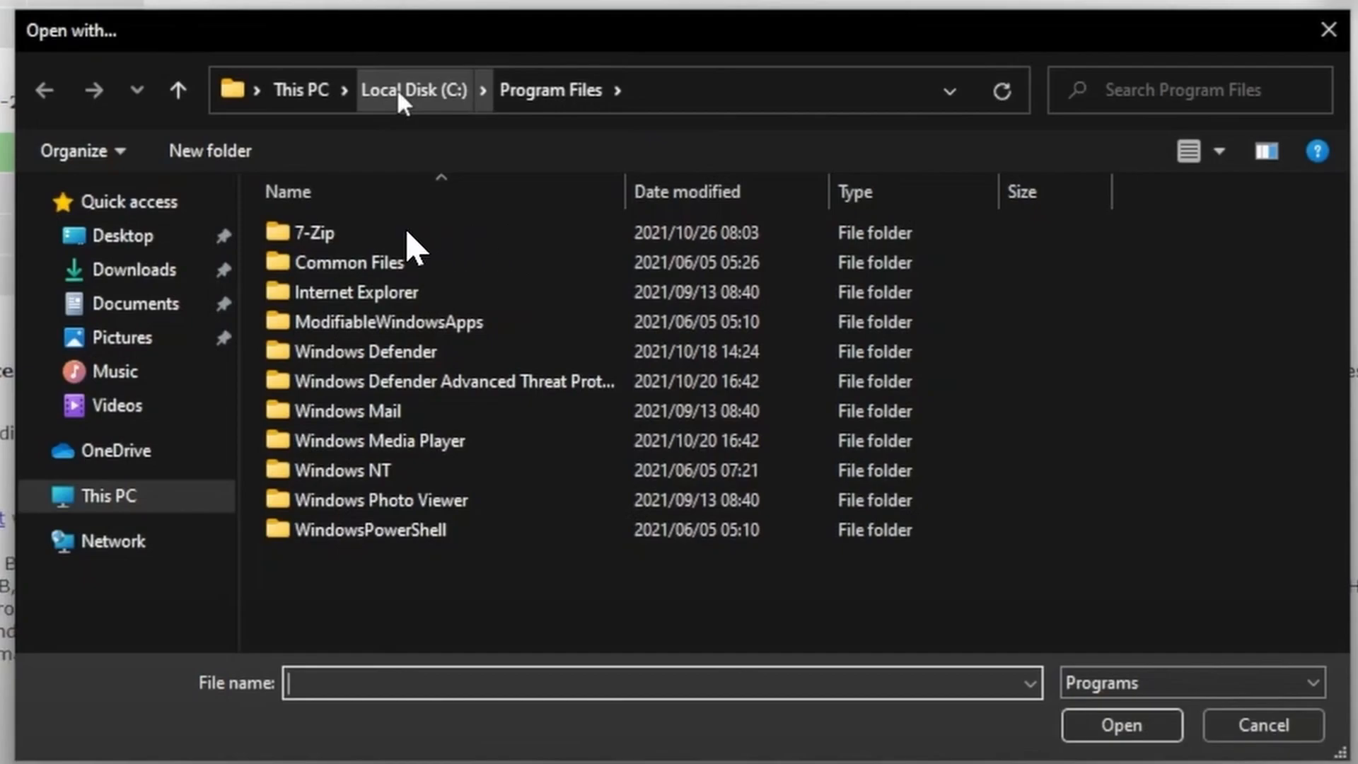
Step: Pick 7-Zip from Program Files and enter the archive's ffmpeg build folder
{"action": "double_click", "coordinate": [317, 232]}
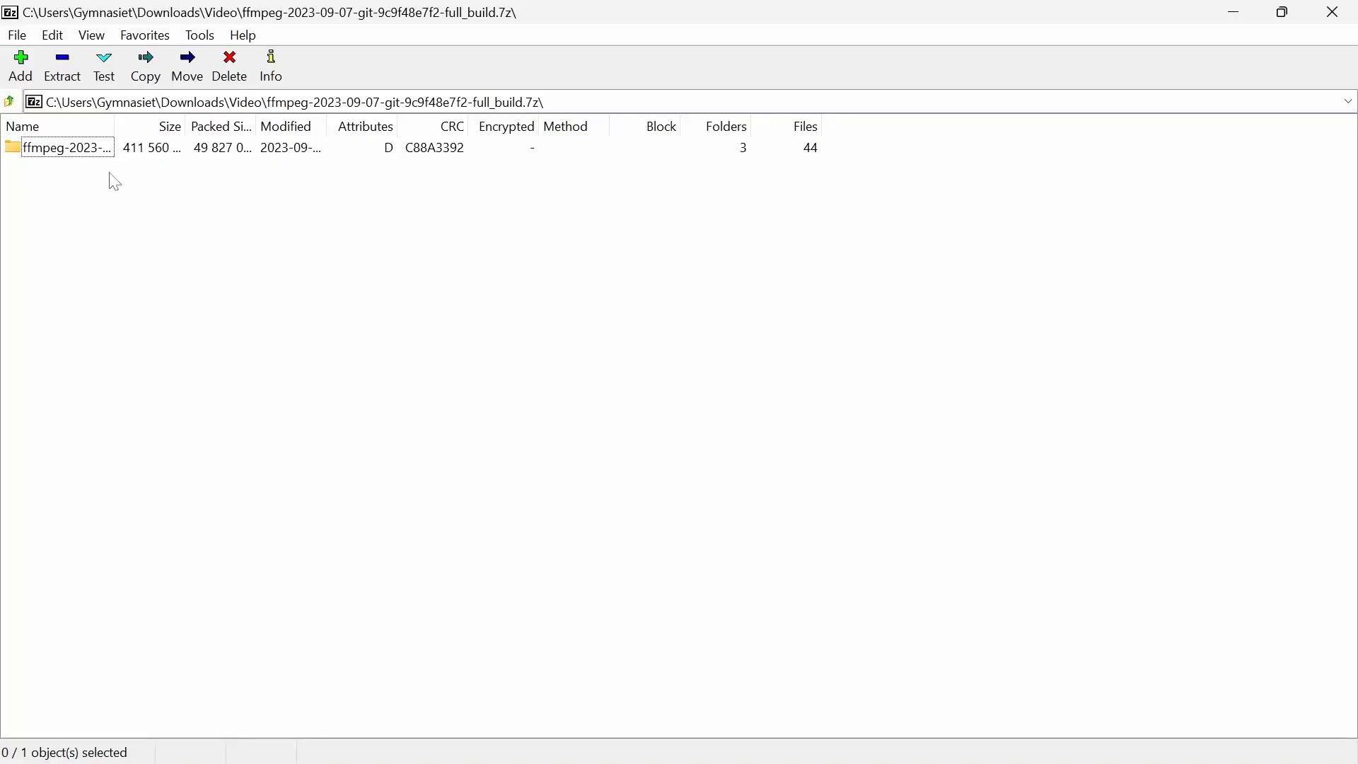
{"action": "double_click", "coordinate": [66, 147]}
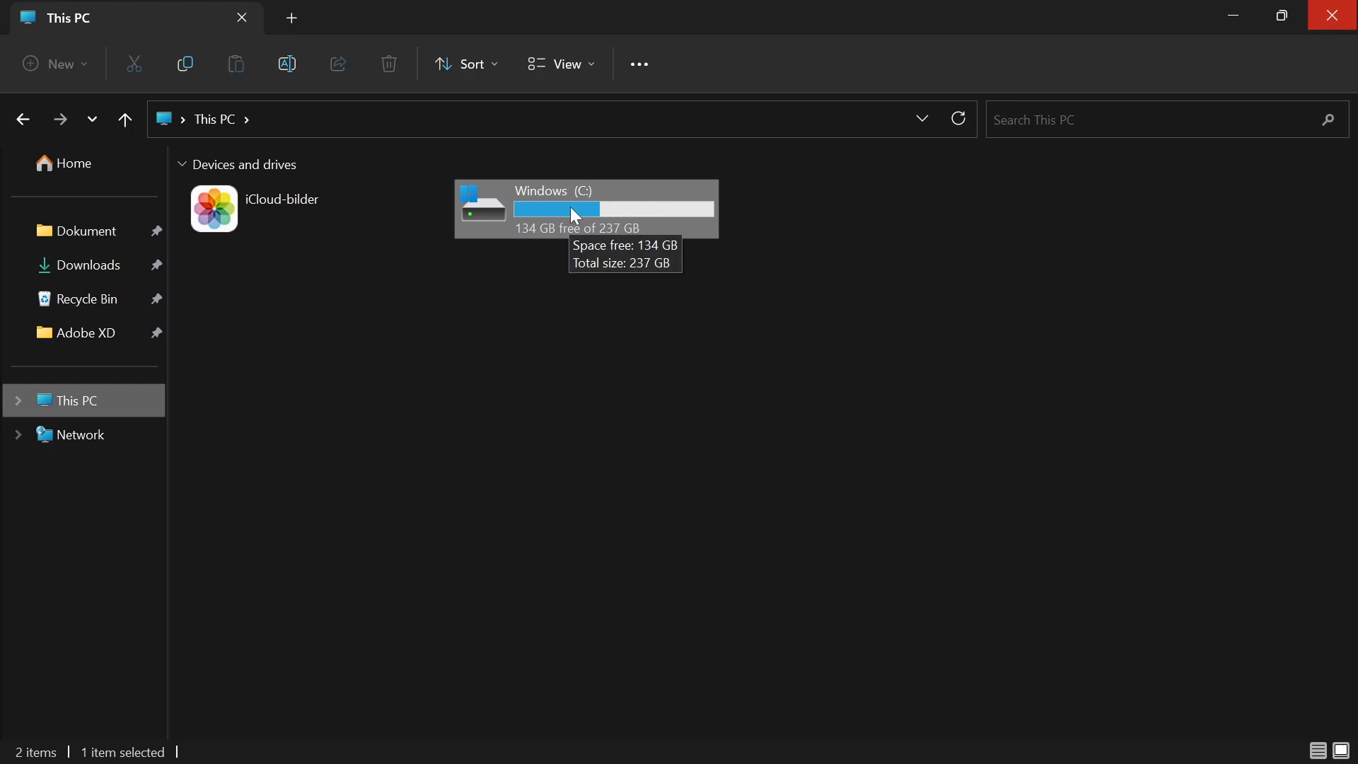
{"action": "mouse_move", "coordinate": [604, 211]}
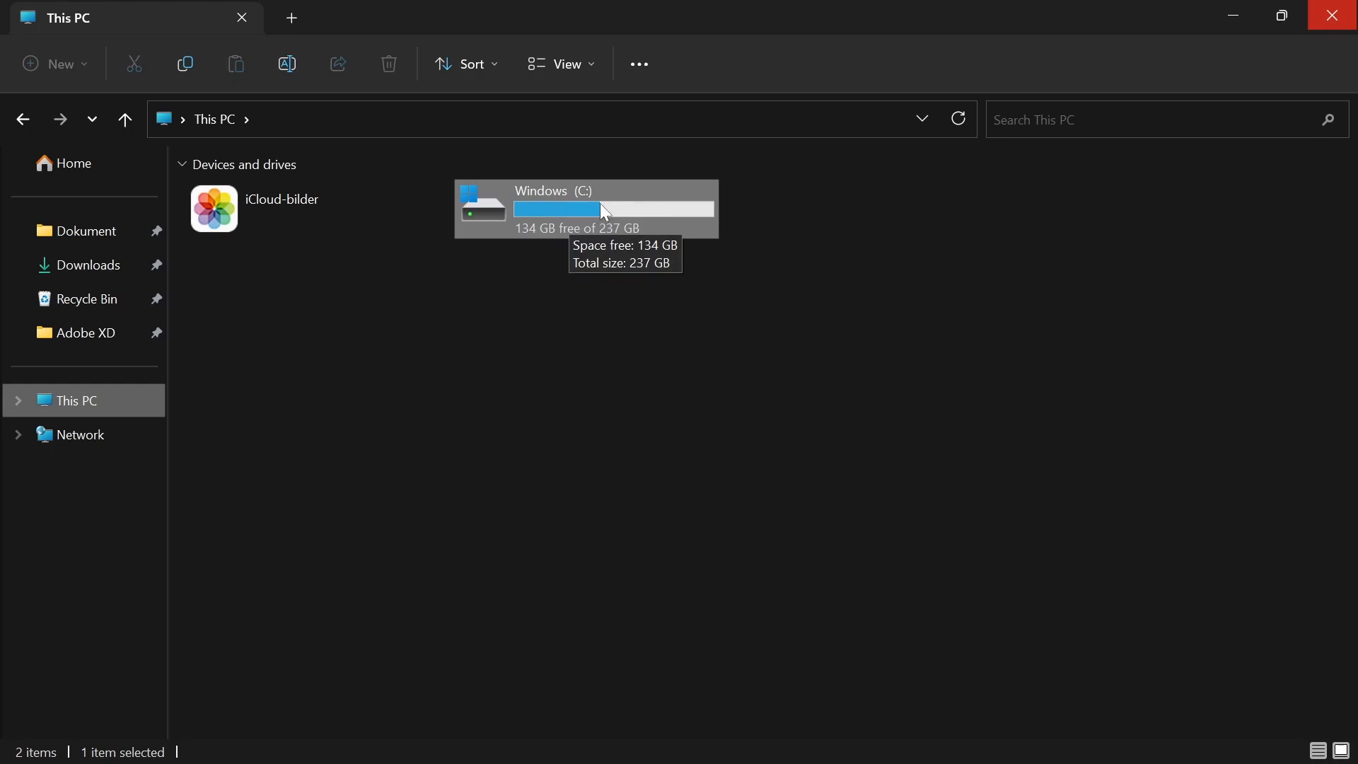
Step: Show the top-level folders of the Windows (C:) drive
{"action": "double_click", "coordinate": [613, 208]}
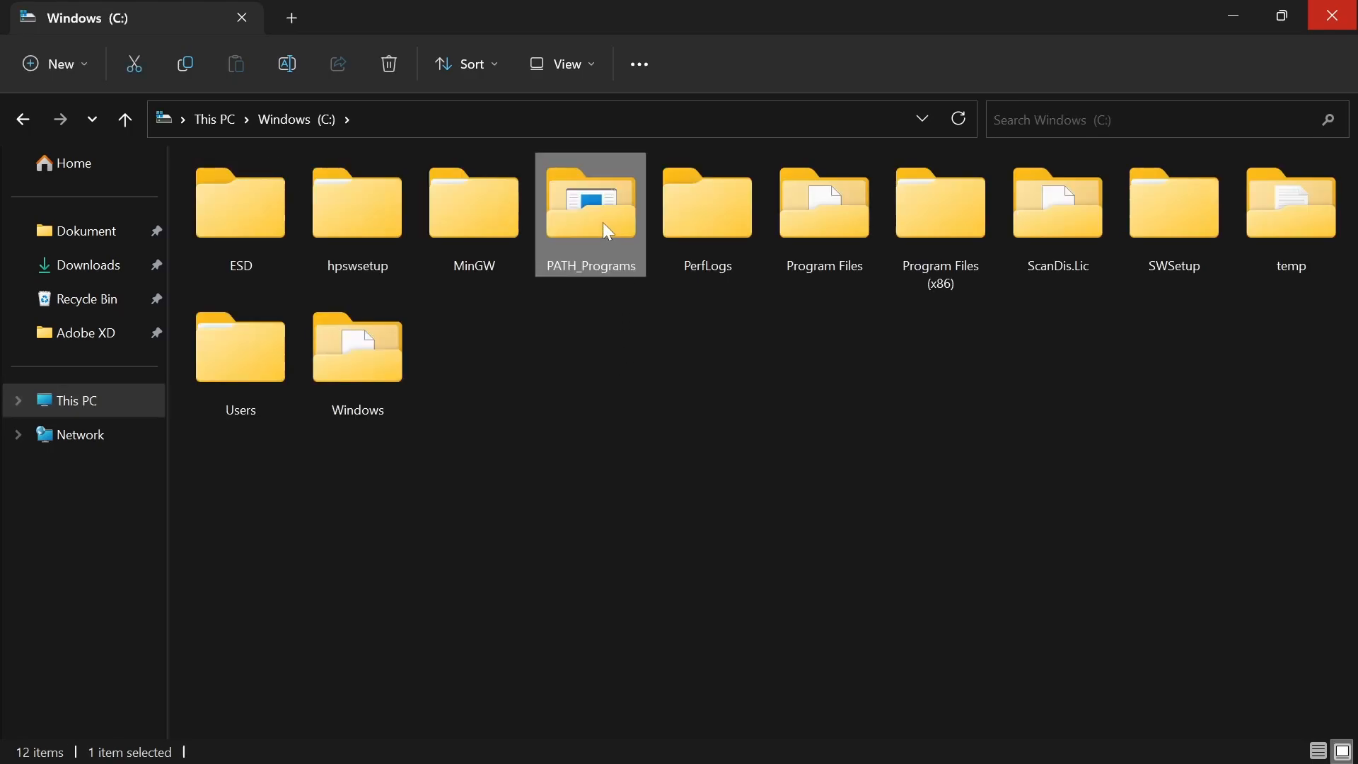
{"action": "mouse_move", "coordinate": [562, 287]}
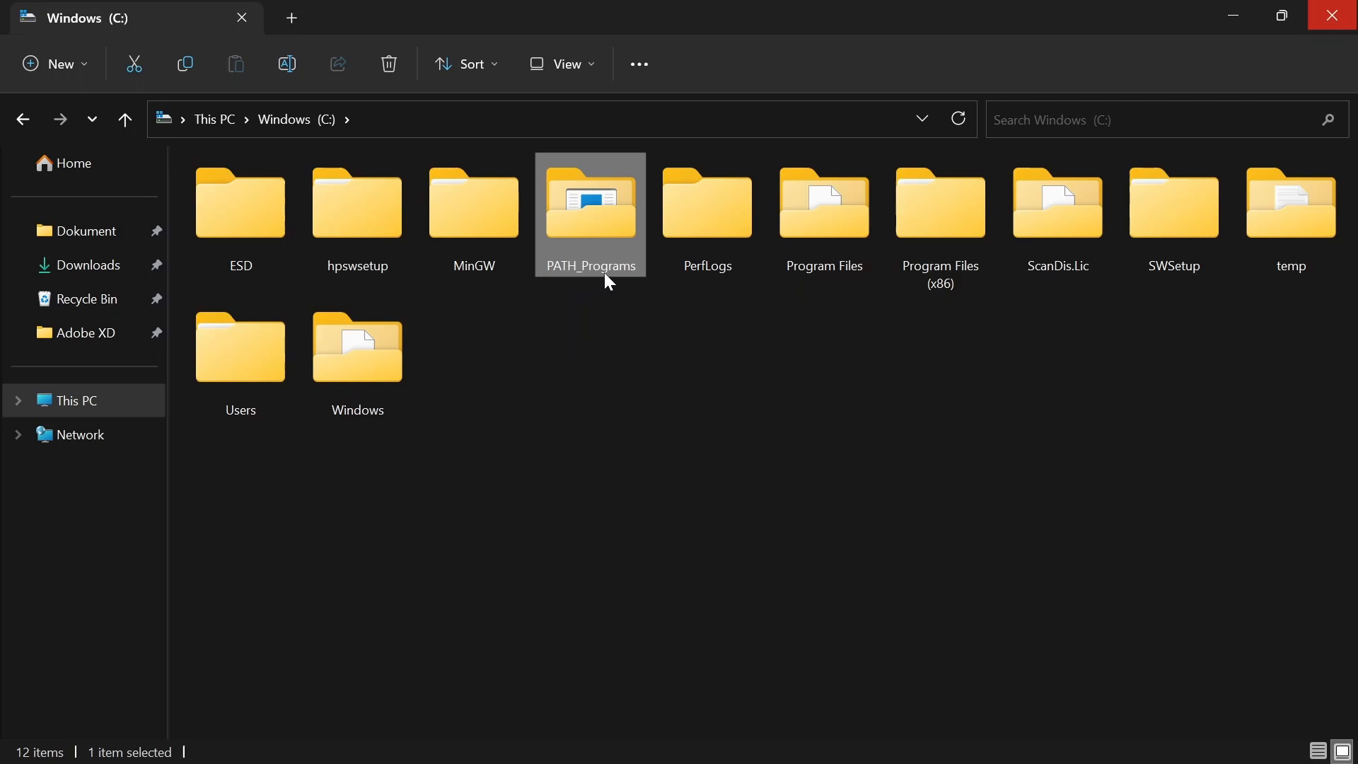
{"action": "mouse_move", "coordinate": [572, 294]}
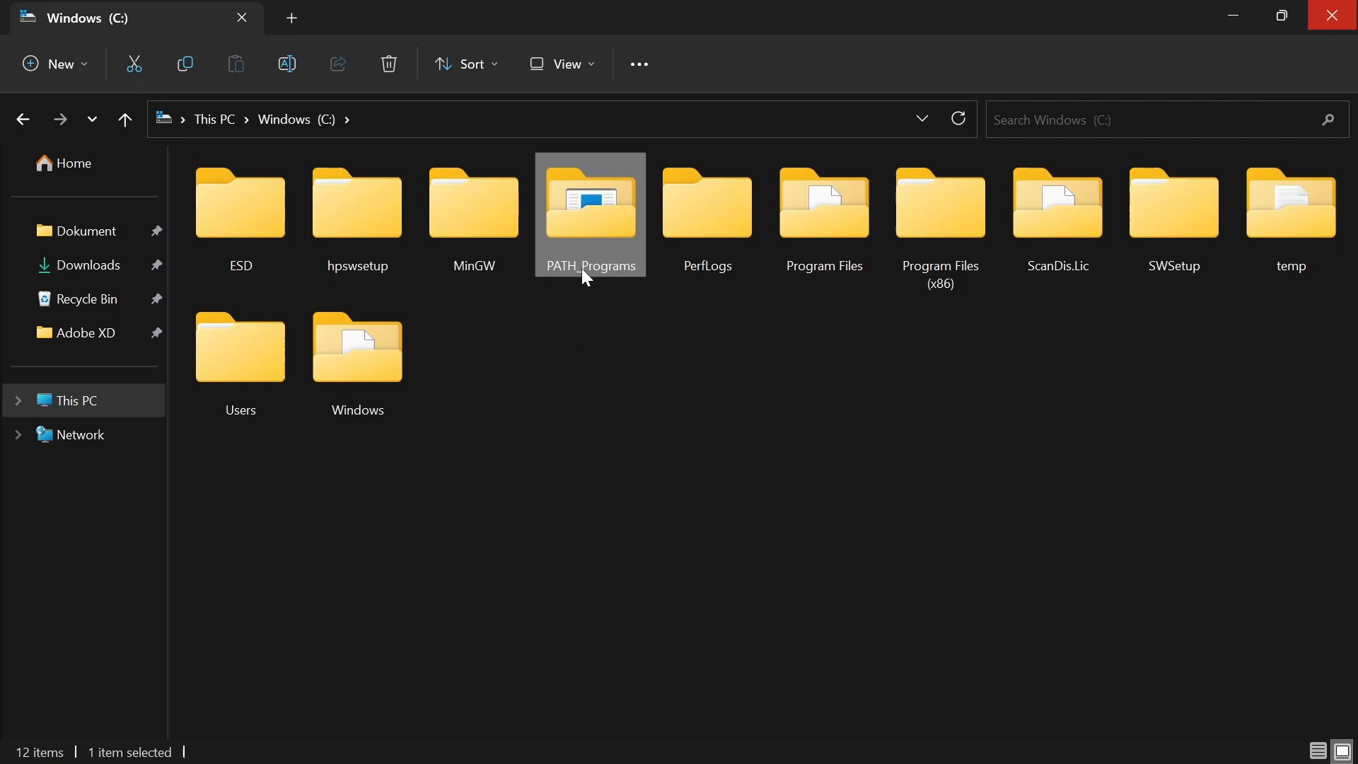
{"action": "mouse_move", "coordinate": [593, 288]}
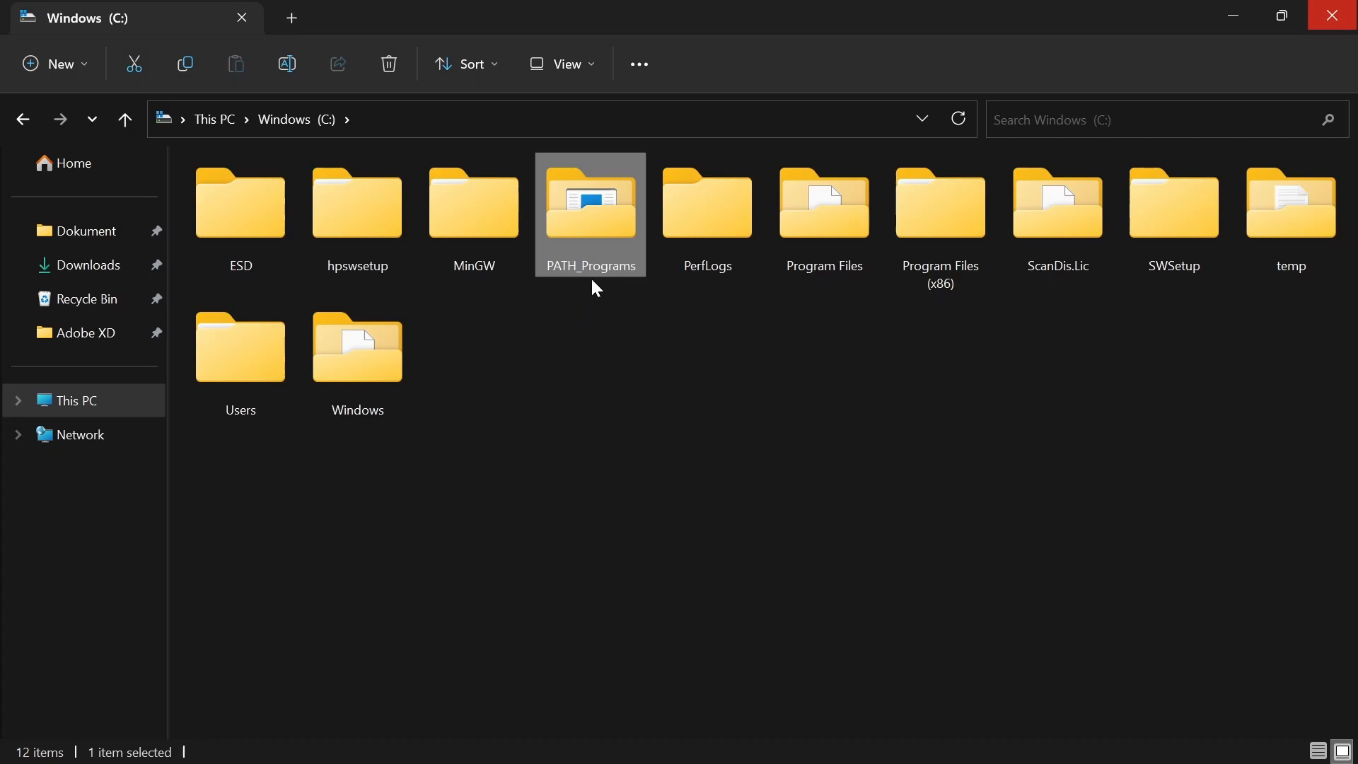
{"action": "mouse_move", "coordinate": [604, 267]}
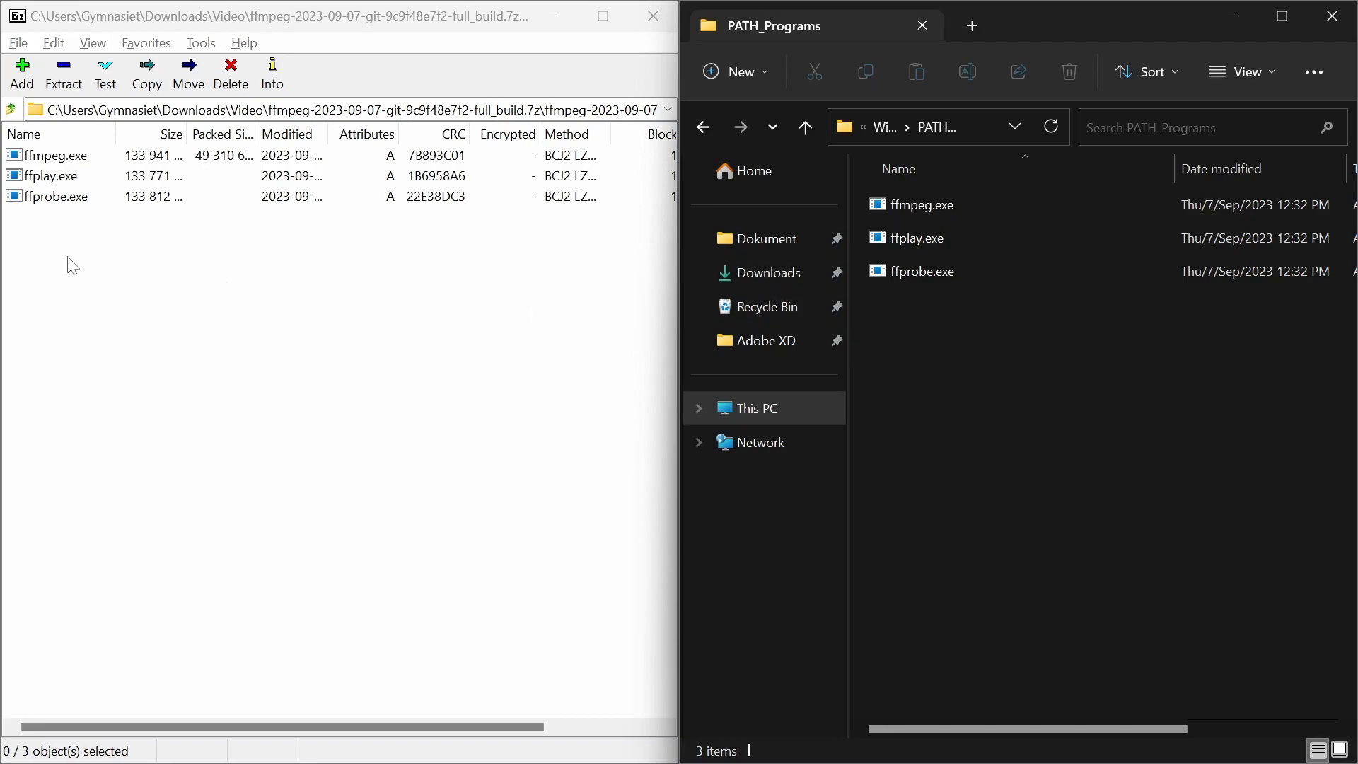
Step: Copy the C:\PATH_Programs folder path and search Windows for 'path'
{"action": "left_click", "coordinate": [52, 156]}
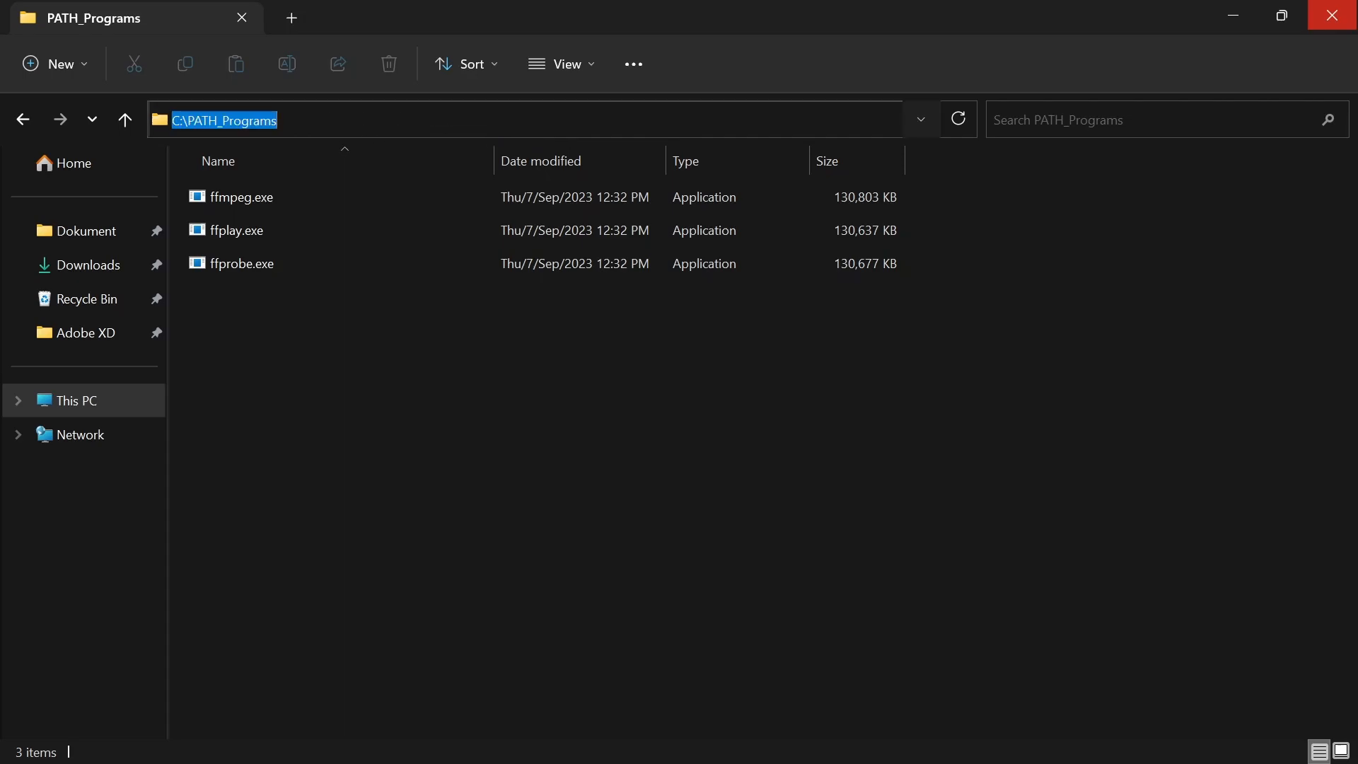
{"action": "type", "text": "path"}
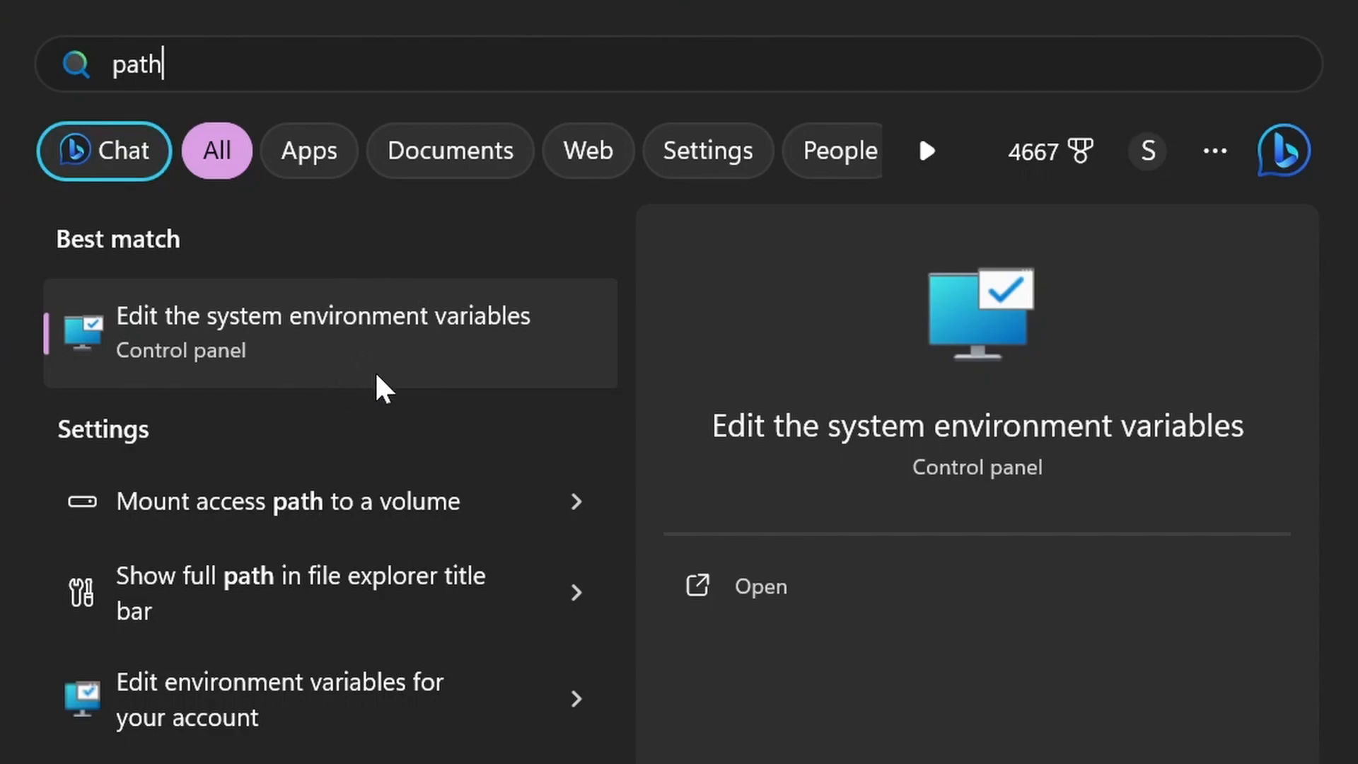
{"action": "mouse_move", "coordinate": [338, 379]}
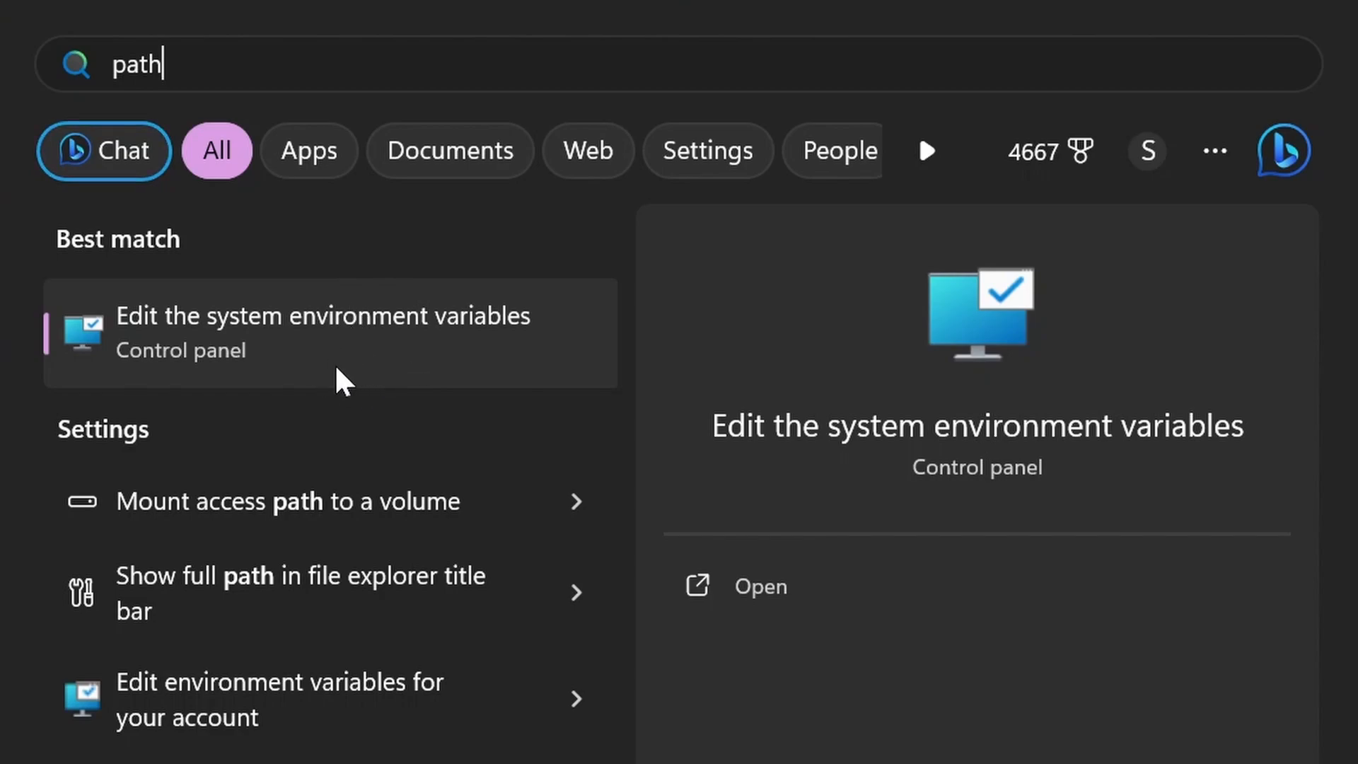
{"action": "mouse_move", "coordinate": [217, 330]}
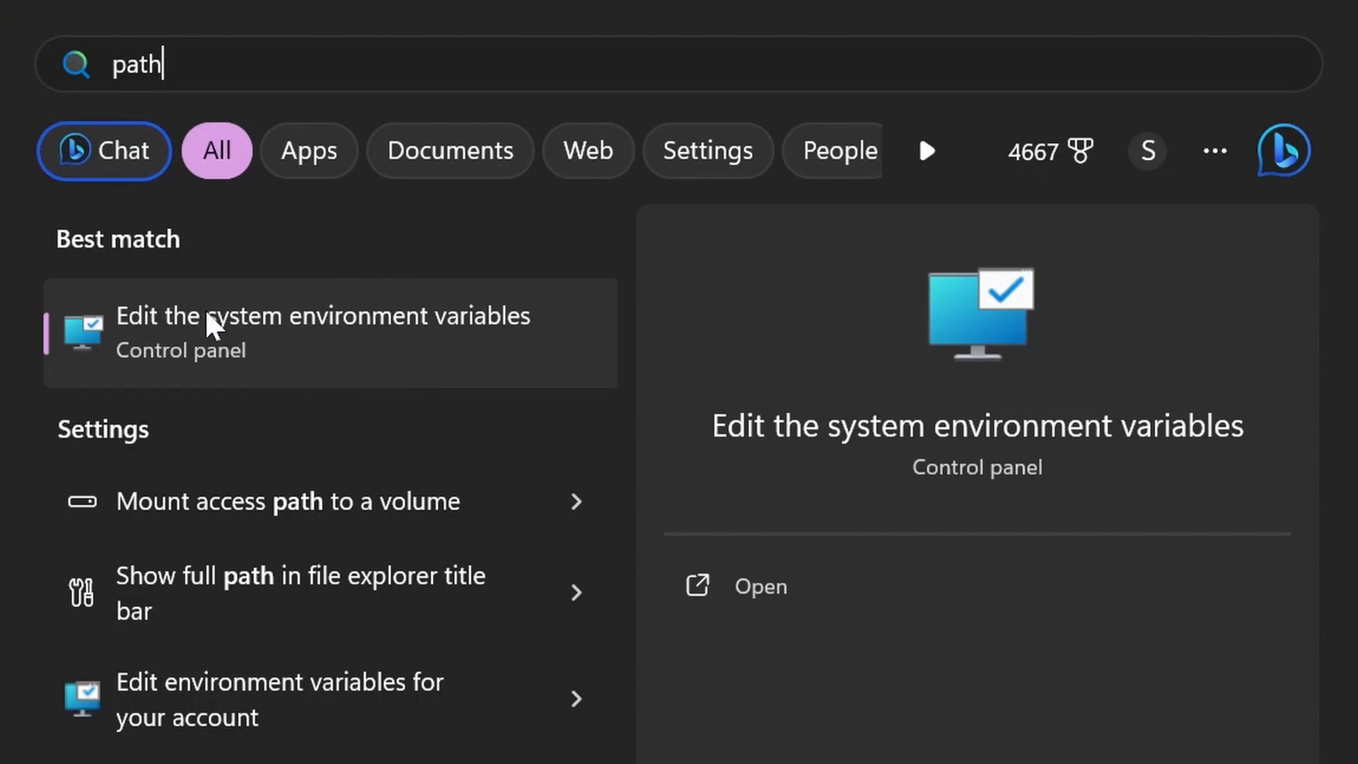
Step: Add C:\PATH_Programs as a new entry in the user Path environment variable
{"action": "left_click", "coordinate": [331, 333]}
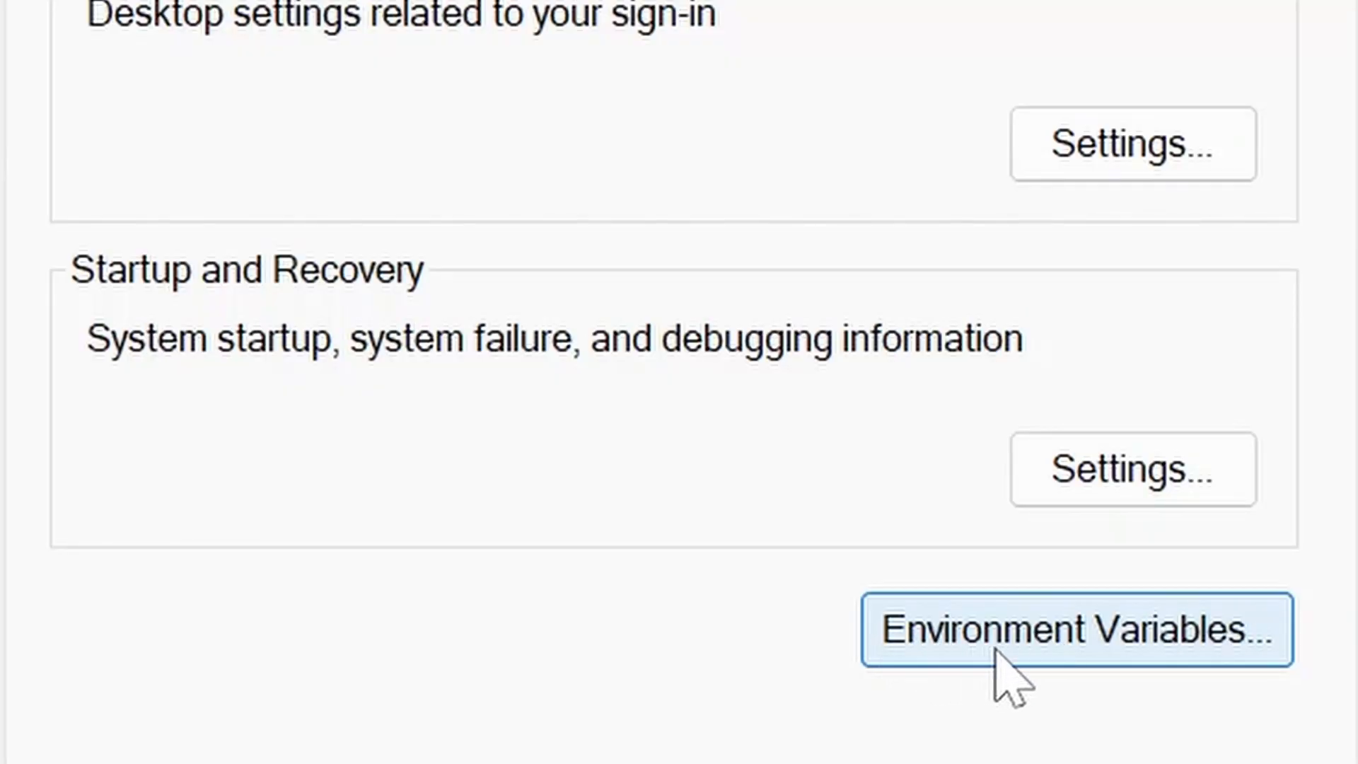
{"action": "left_click", "coordinate": [1078, 628]}
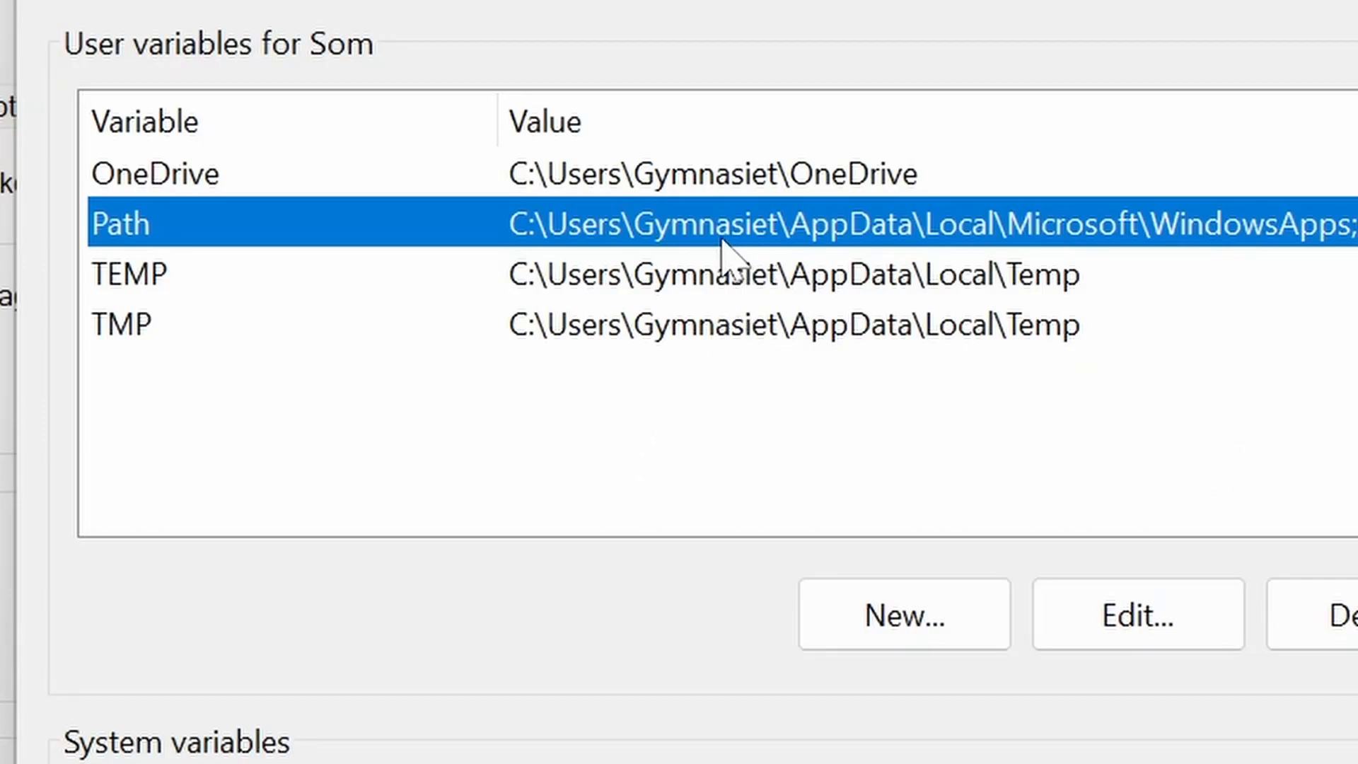
{"action": "mouse_move", "coordinate": [1020, 376]}
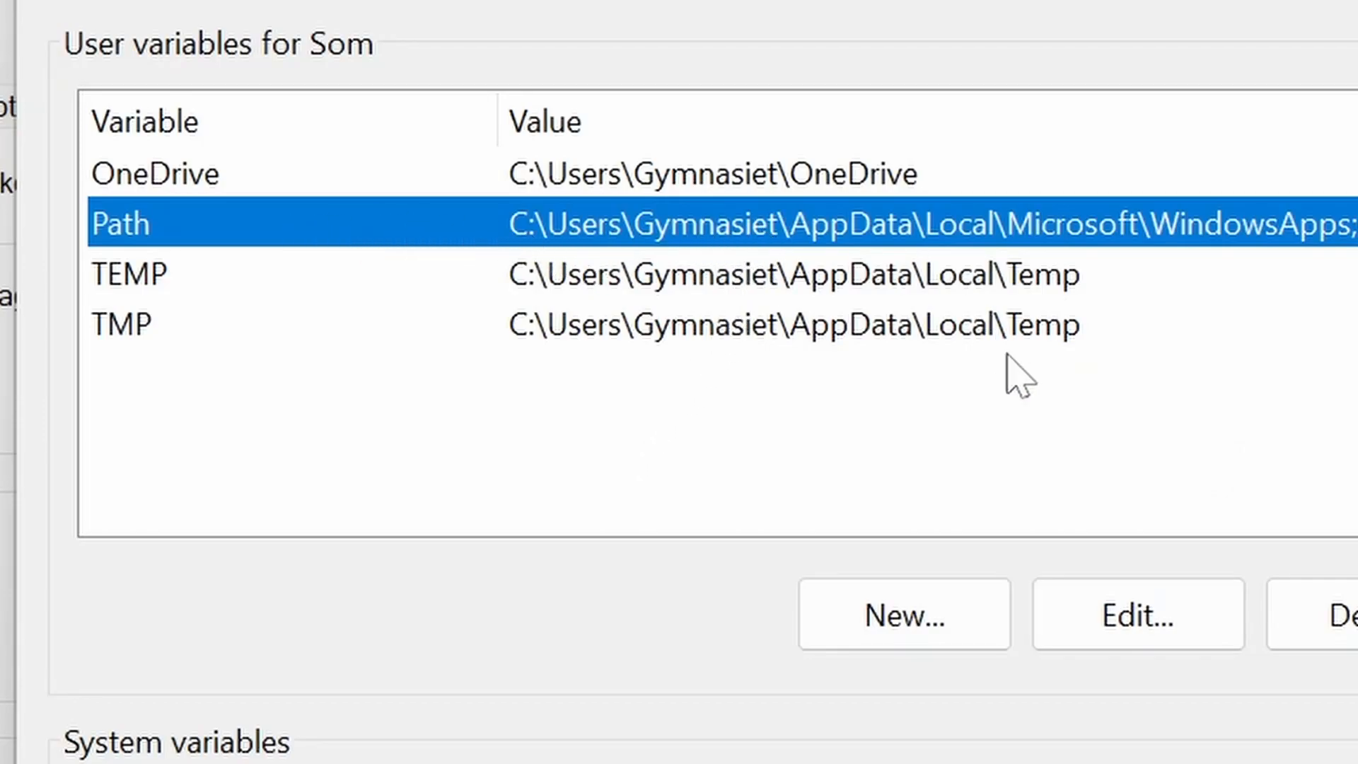
{"action": "left_click", "coordinate": [1137, 614]}
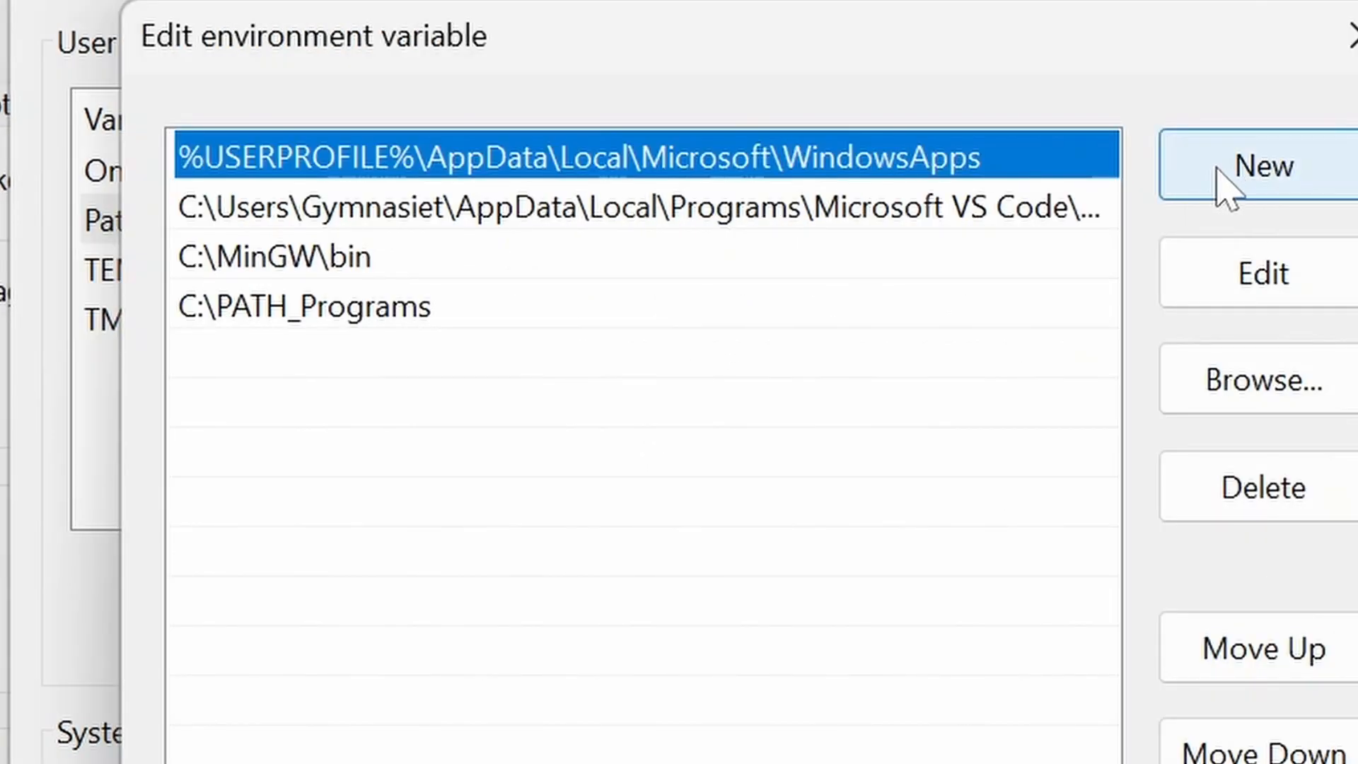
{"action": "left_click", "coordinate": [1264, 166]}
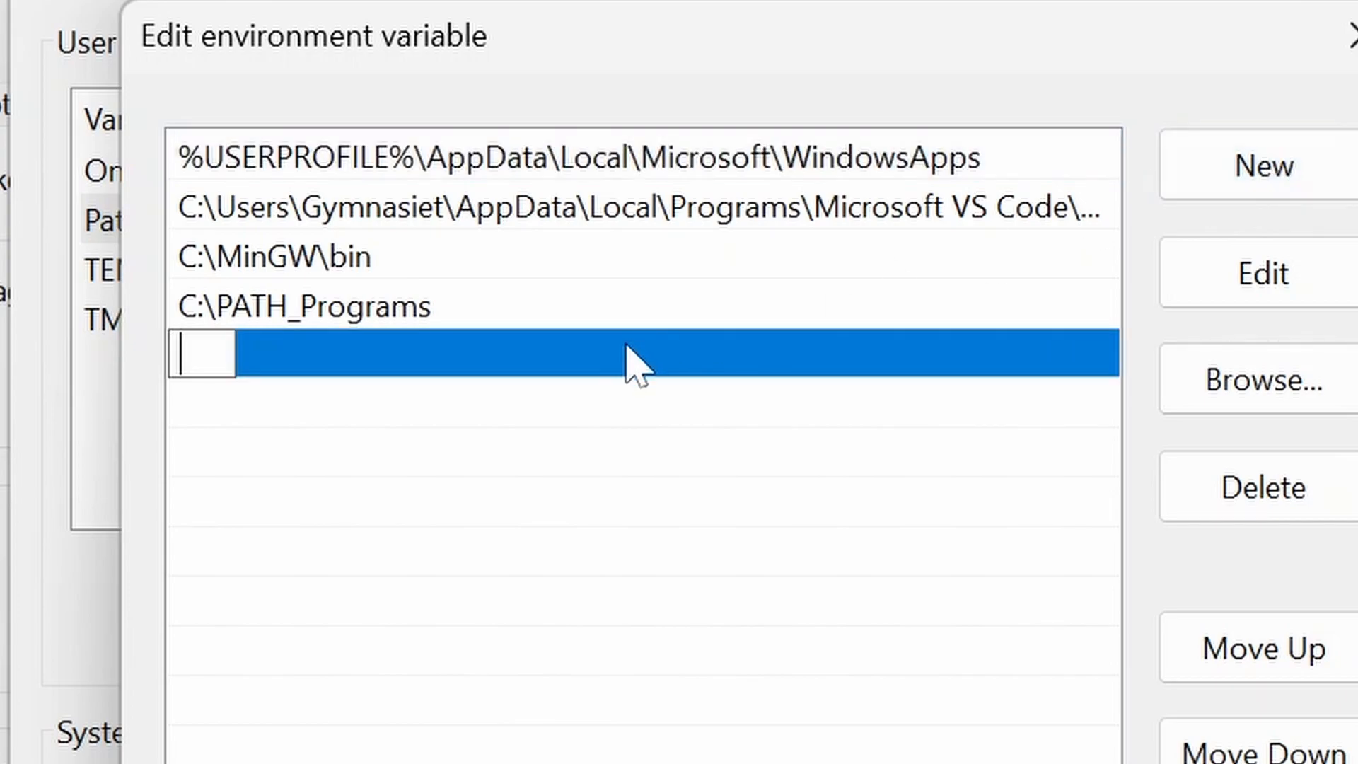
{"action": "type", "text": "C:\\PATH_Programs"}
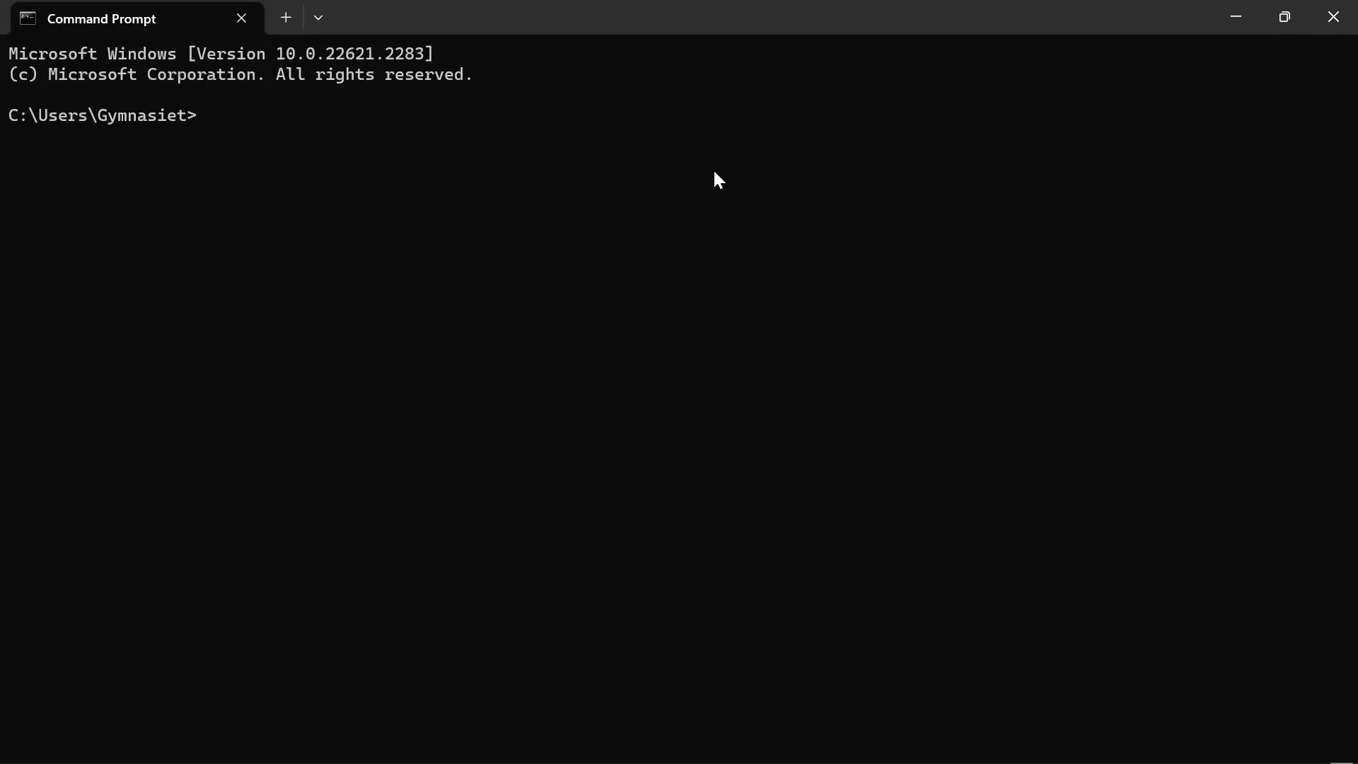
{"action": "mouse_move", "coordinate": [744, 477]}
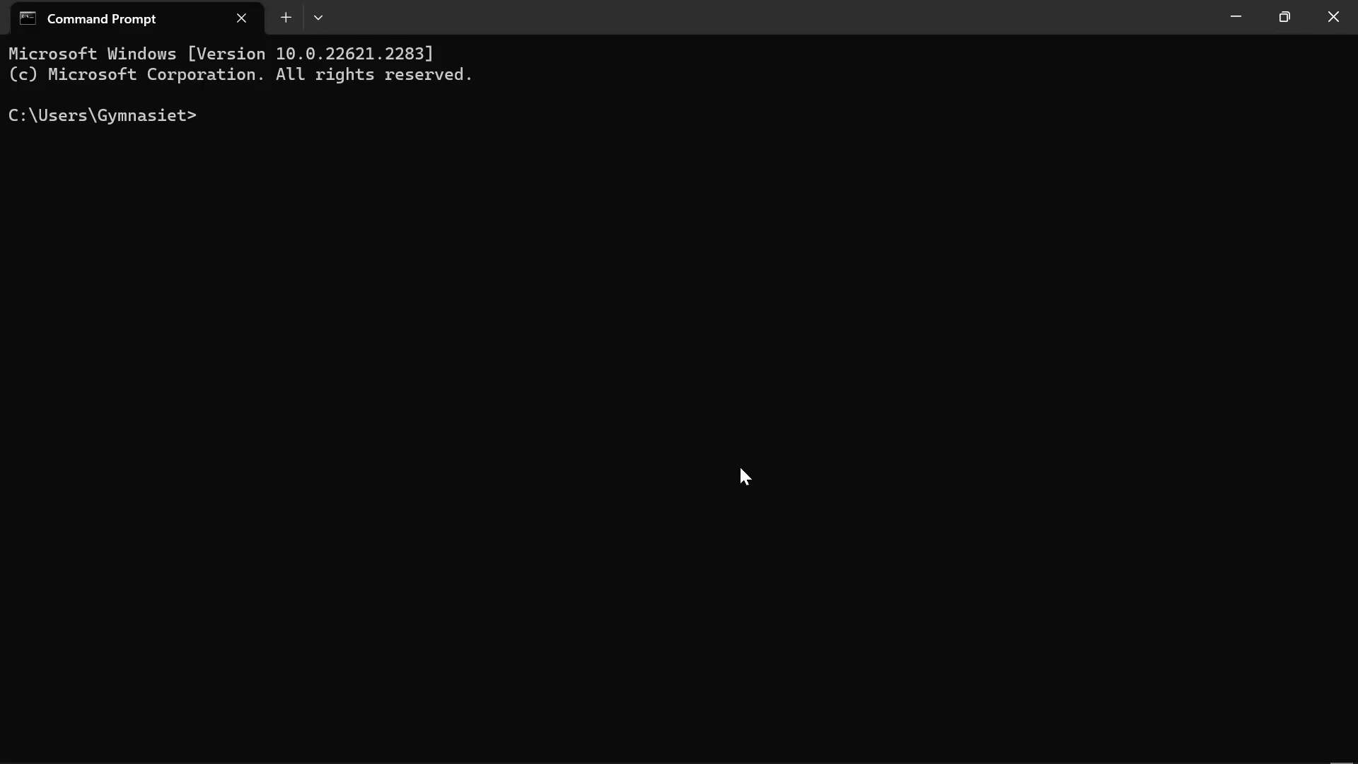
Step: Check ffmpeg runs at the prompt, then launch cmd from the Downloads\Video folder
{"action": "type", "text": "ffm"}
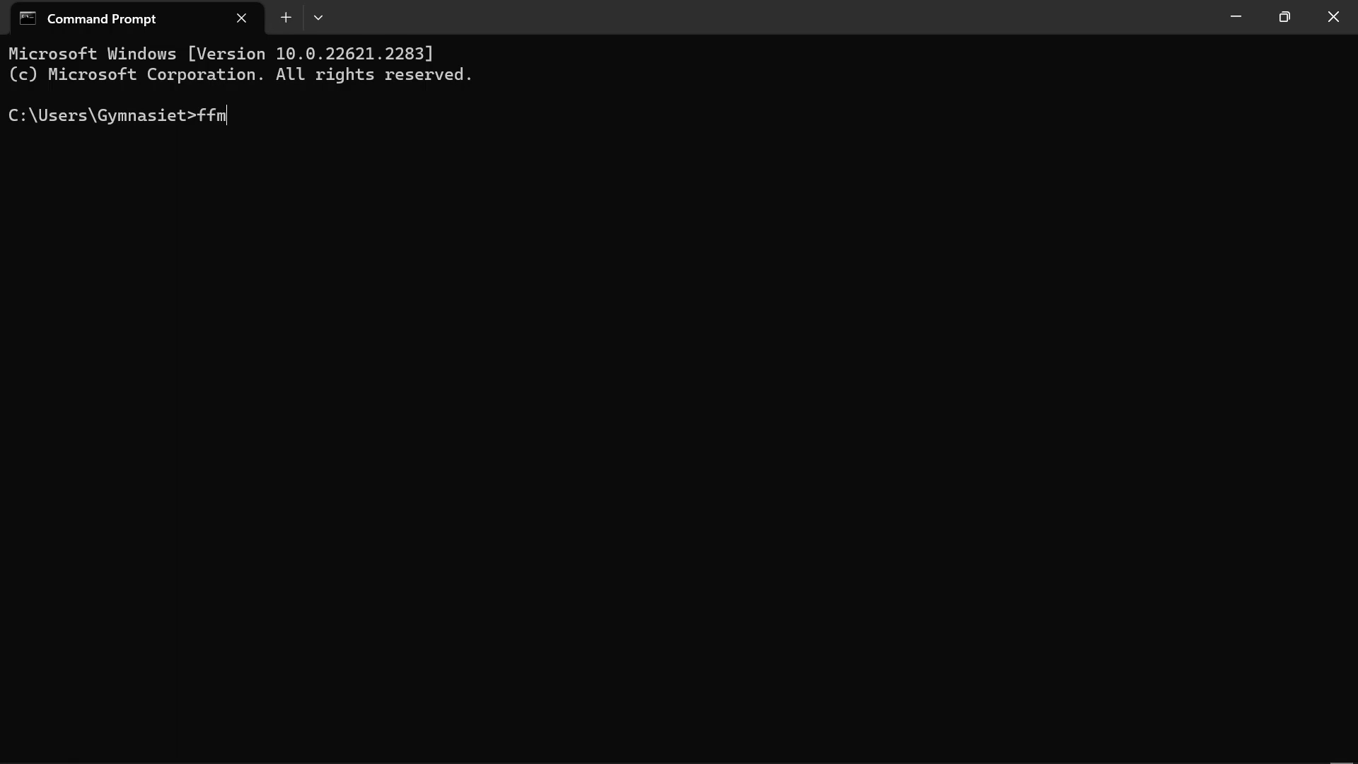
{"action": "key", "text": "Enter"}
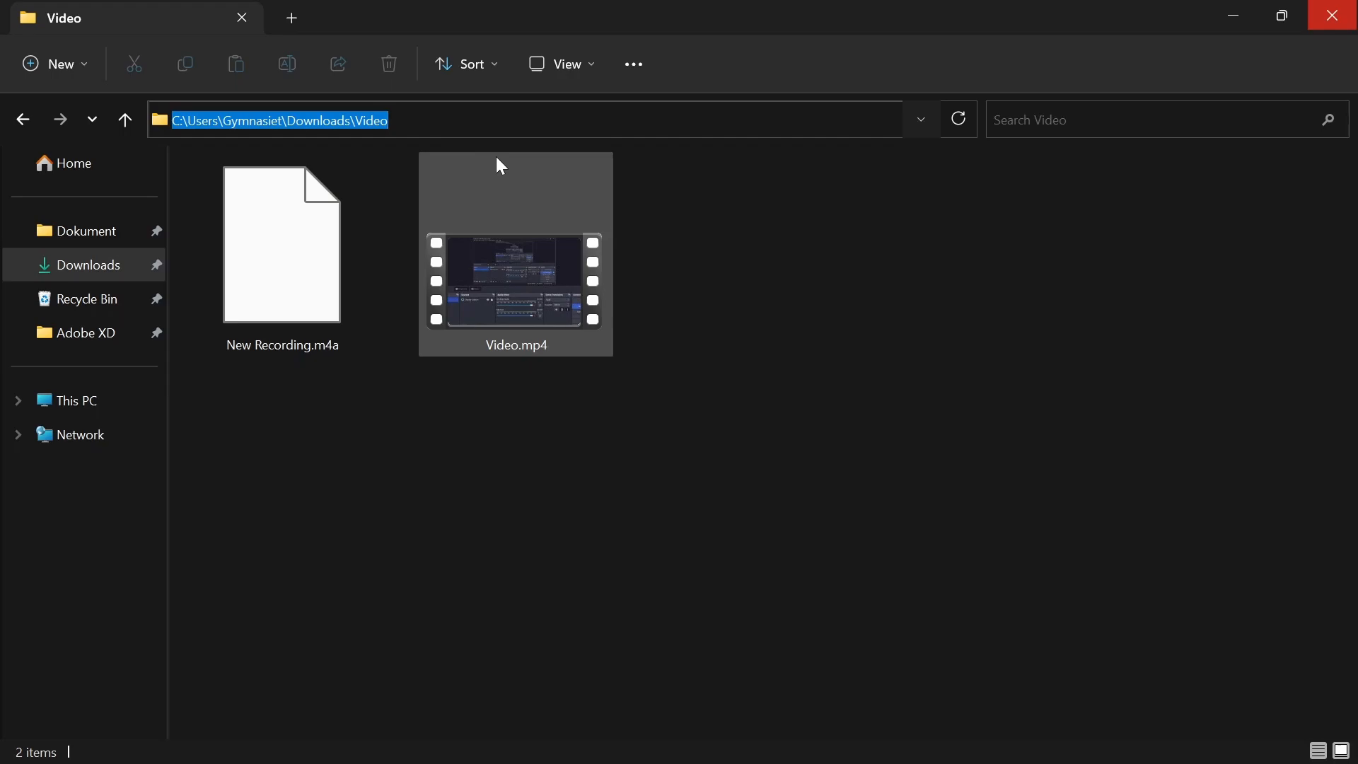
{"action": "type", "text": "cmd"}
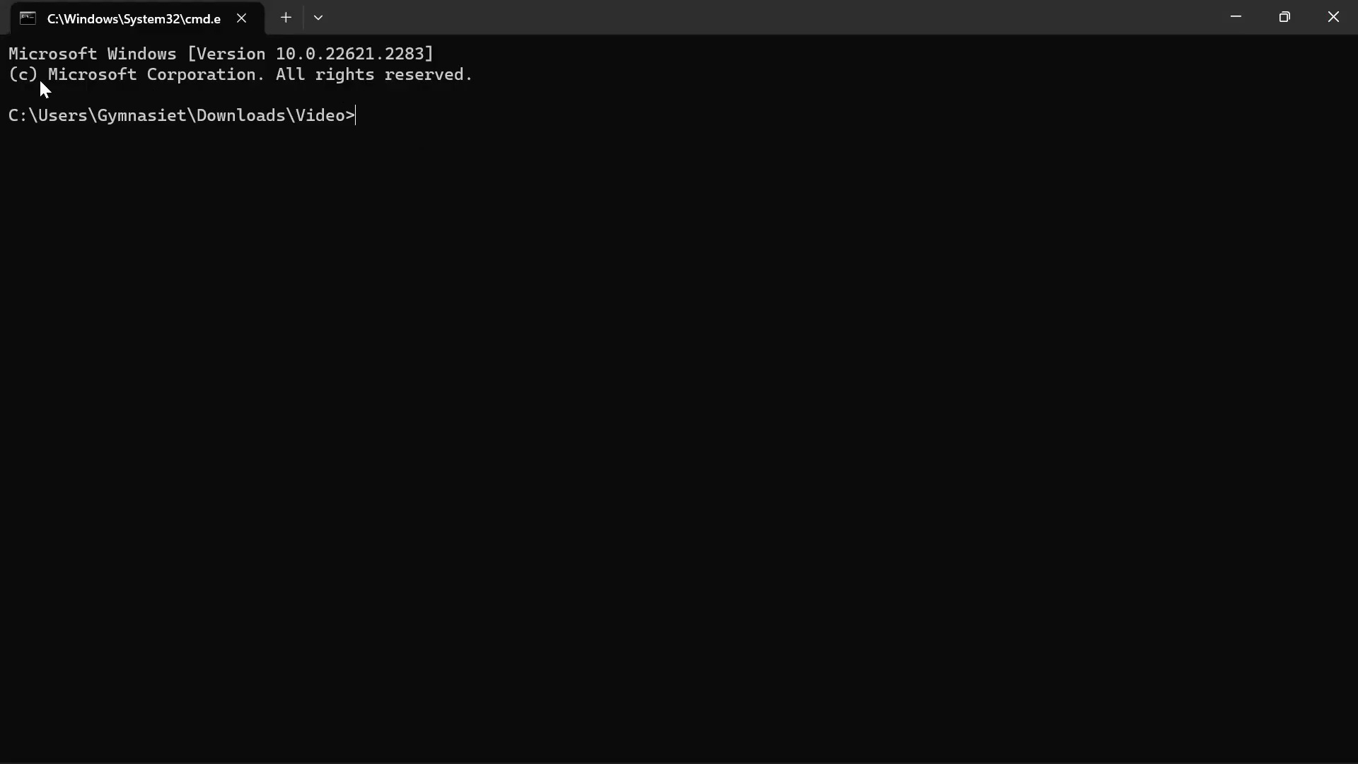
{"action": "mouse_move", "coordinate": [295, 102]}
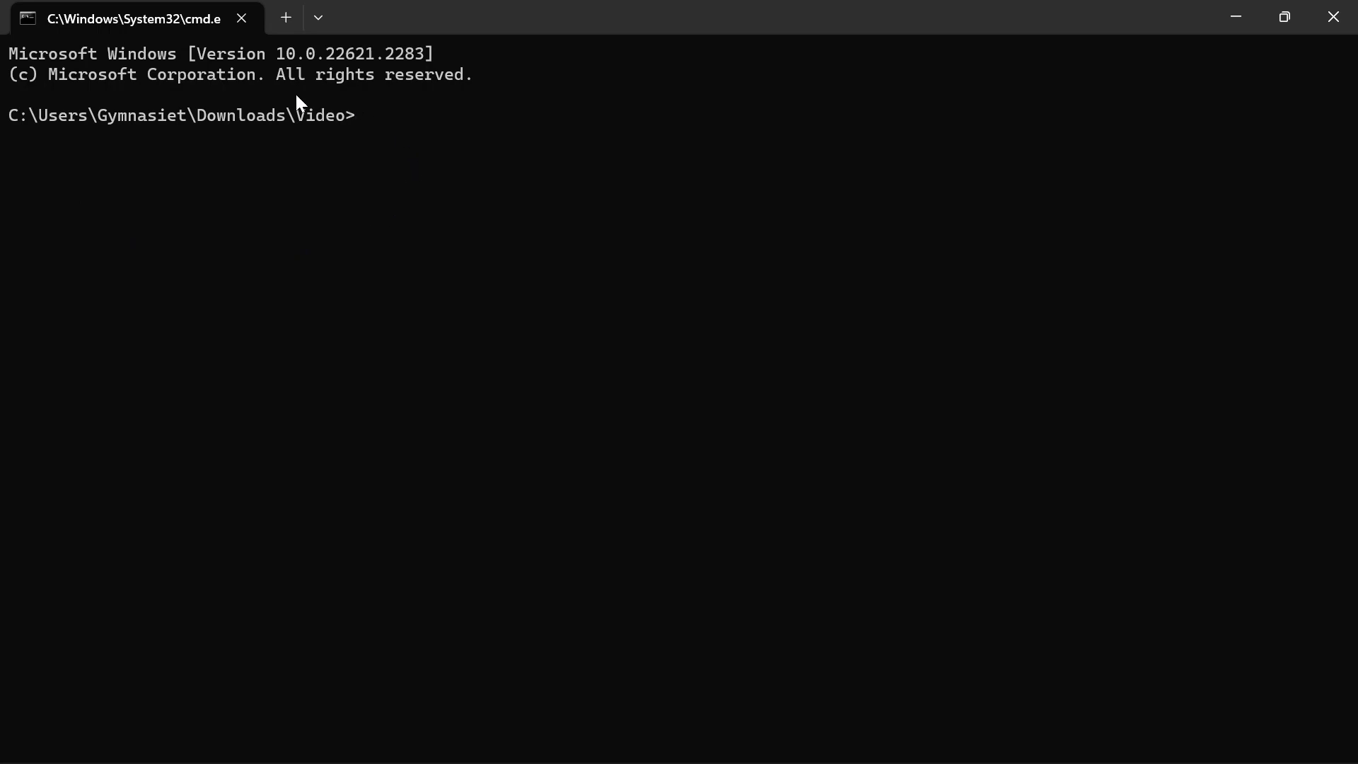
Step: Enter ffmpeg -i Video.mp4 -i "New Recording.m4a" -c:v copy -c:a aac -map 0:v -map 1:a output.mp4
{"action": "type", "text": "ffmpeg -i Video.mp4 -i \"New Recording.m4a\" -c:v copy -c:a aac -map 0:v -map 1:a output.mp4"}
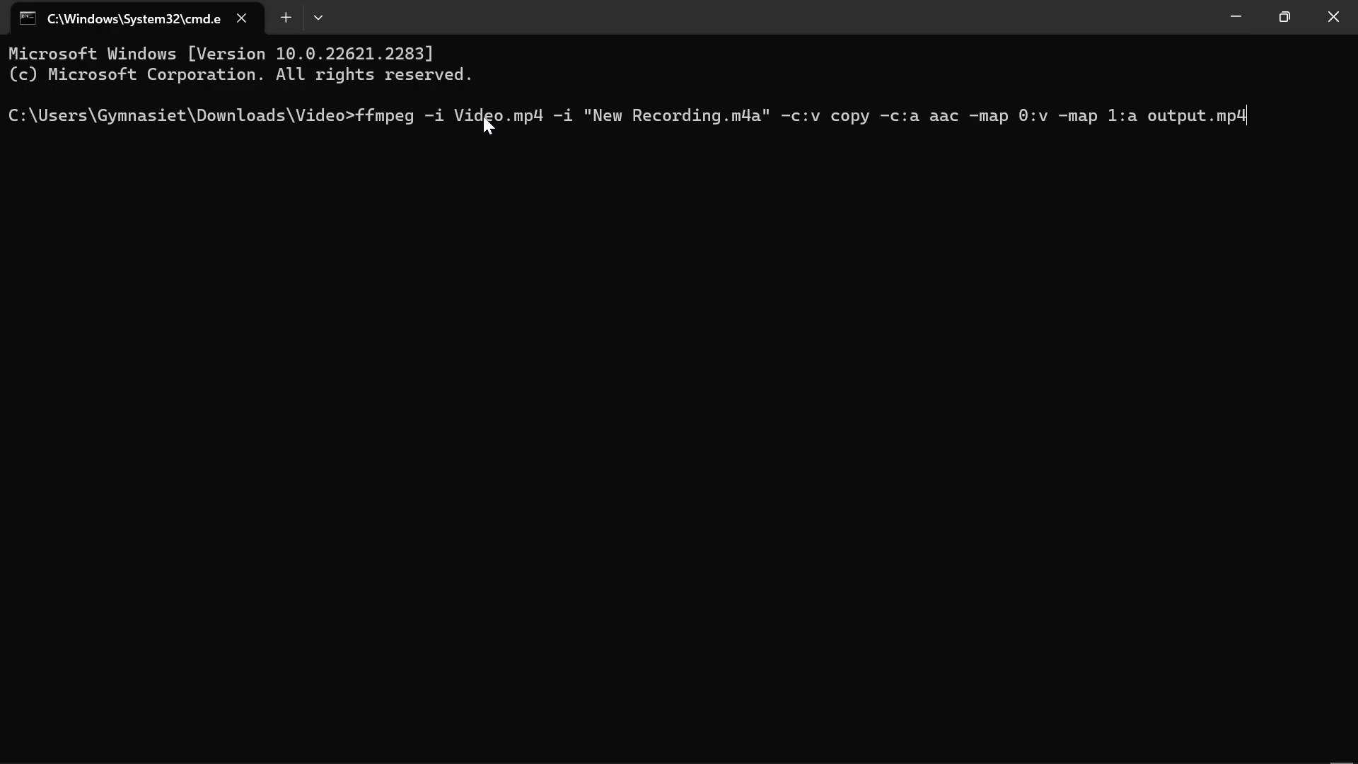
{"action": "mouse_move", "coordinate": [543, 132]}
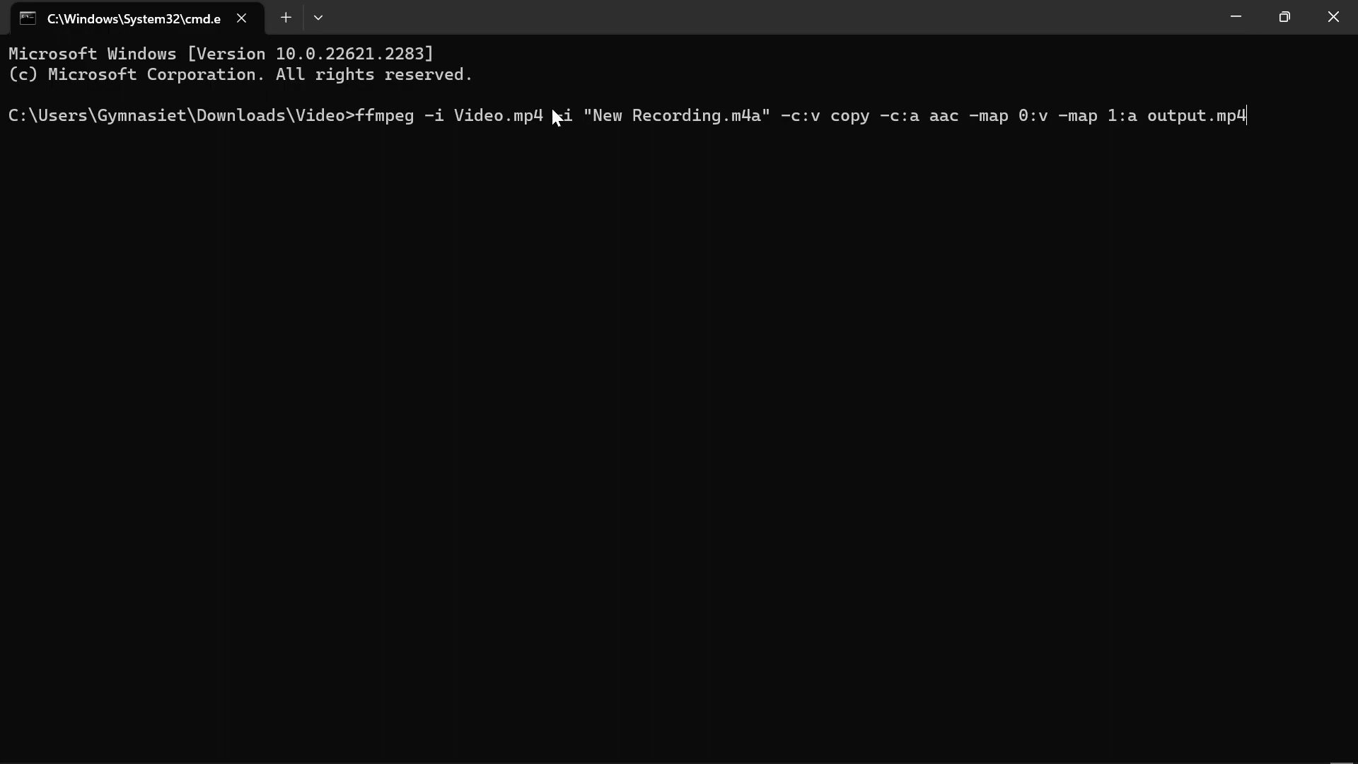
{"action": "mouse_move", "coordinate": [620, 127]}
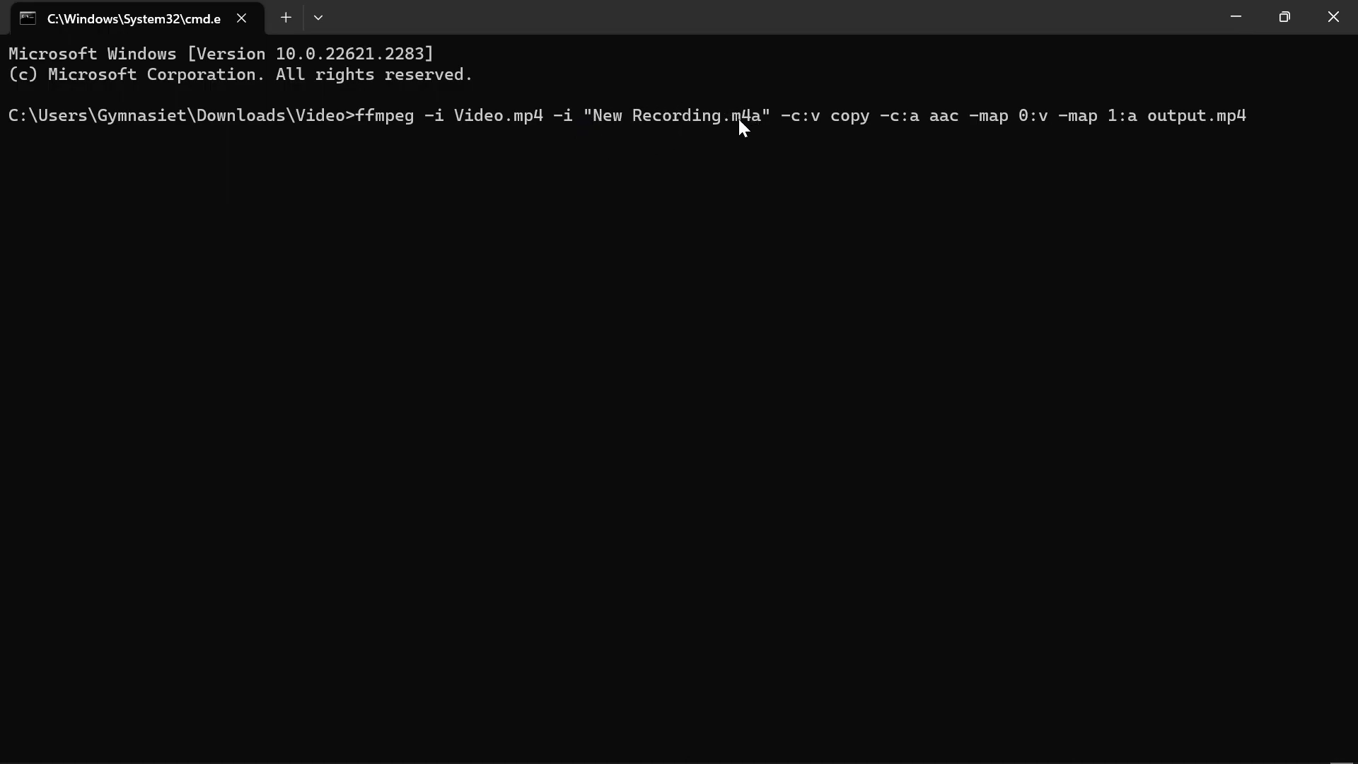
{"action": "mouse_move", "coordinate": [797, 164]}
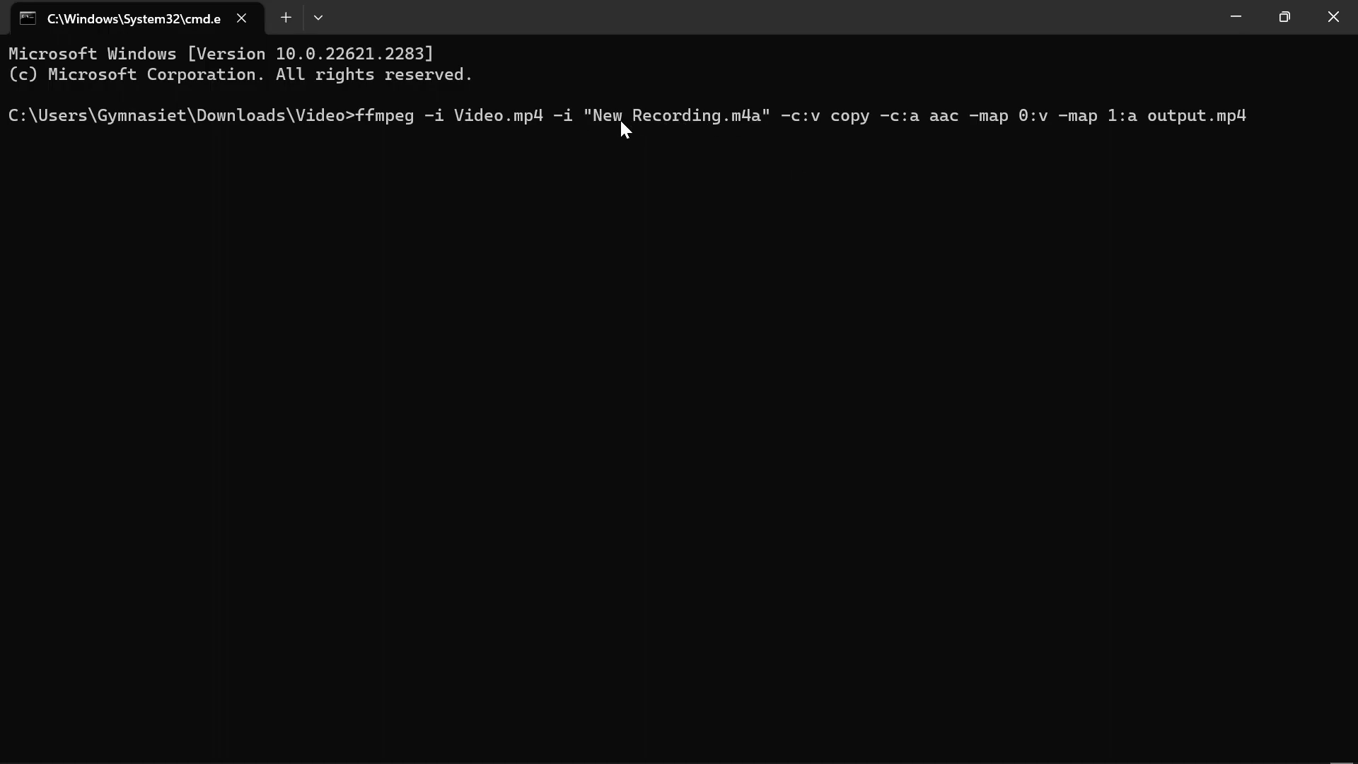
{"action": "mouse_move", "coordinate": [651, 128]}
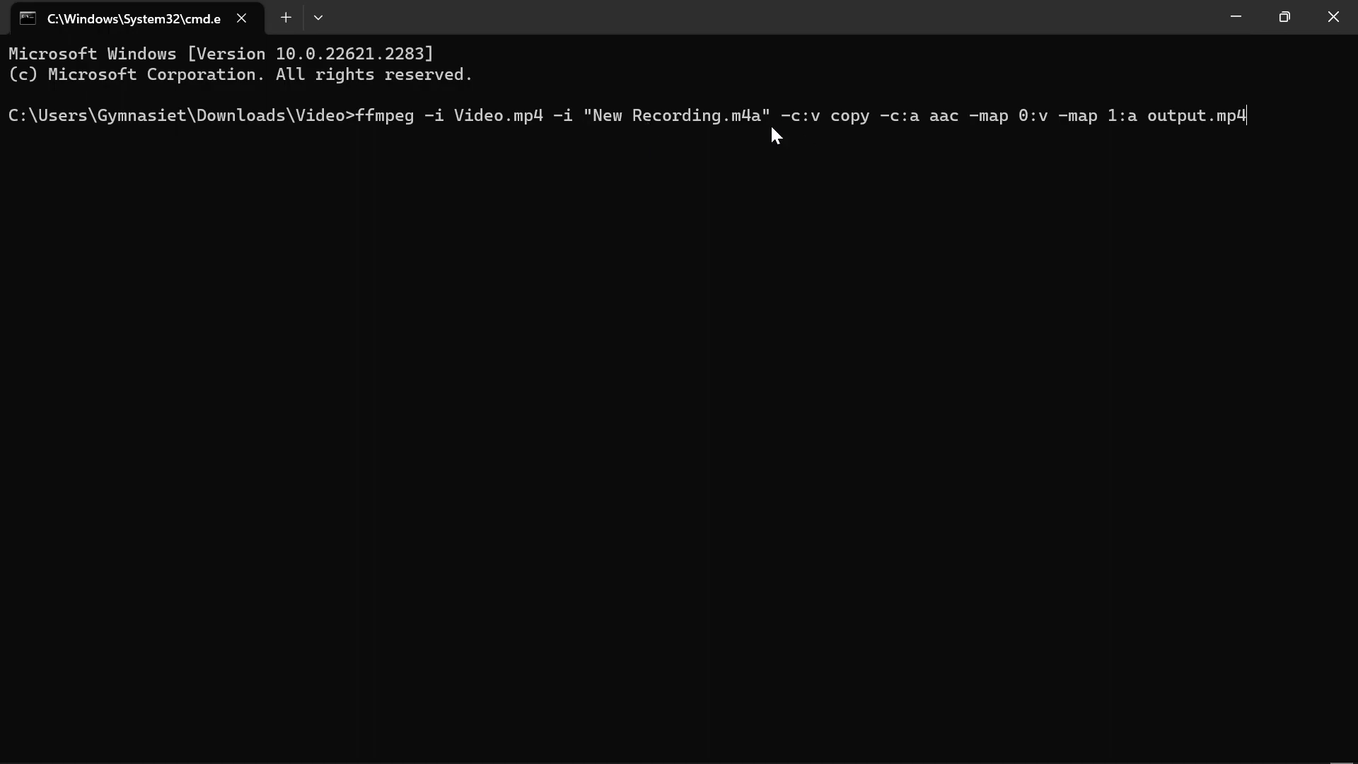
{"action": "mouse_move", "coordinate": [1252, 129]}
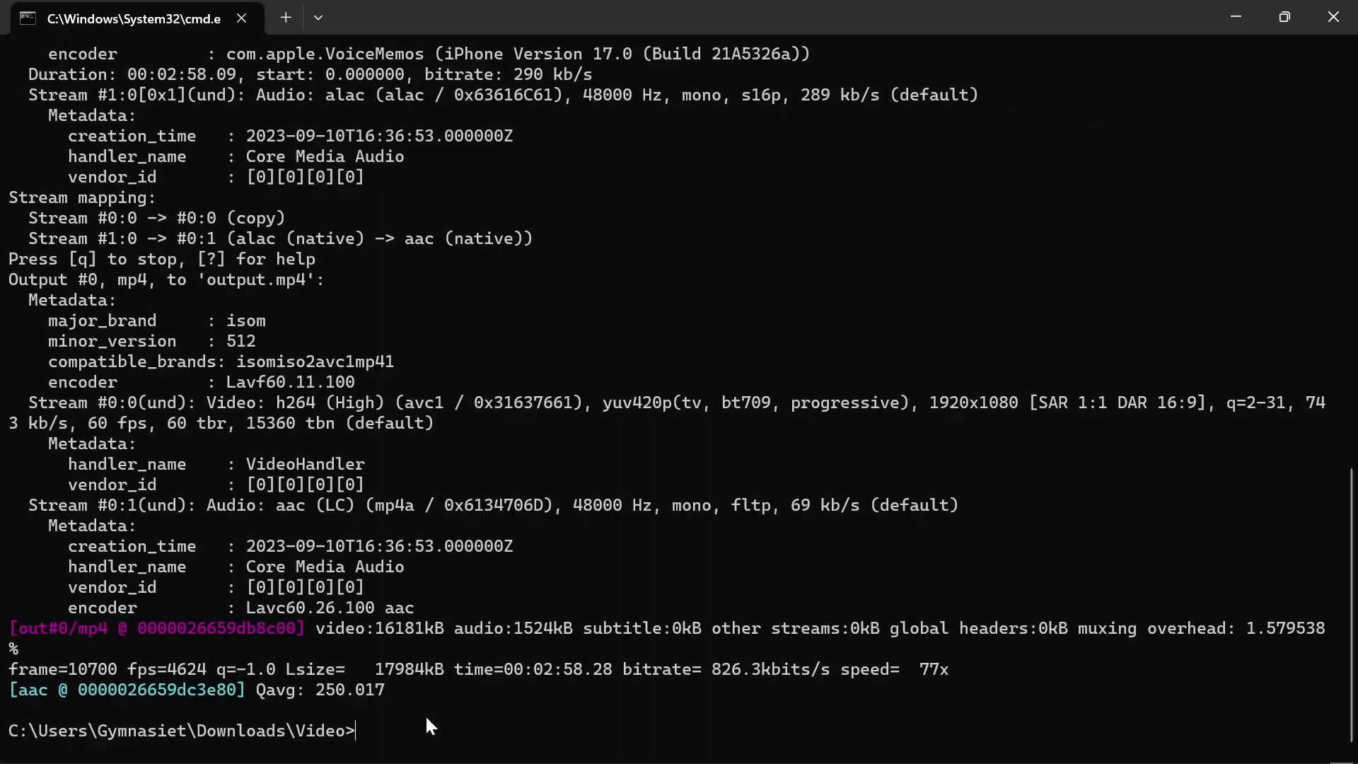
{"action": "mouse_move", "coordinate": [298, 734]}
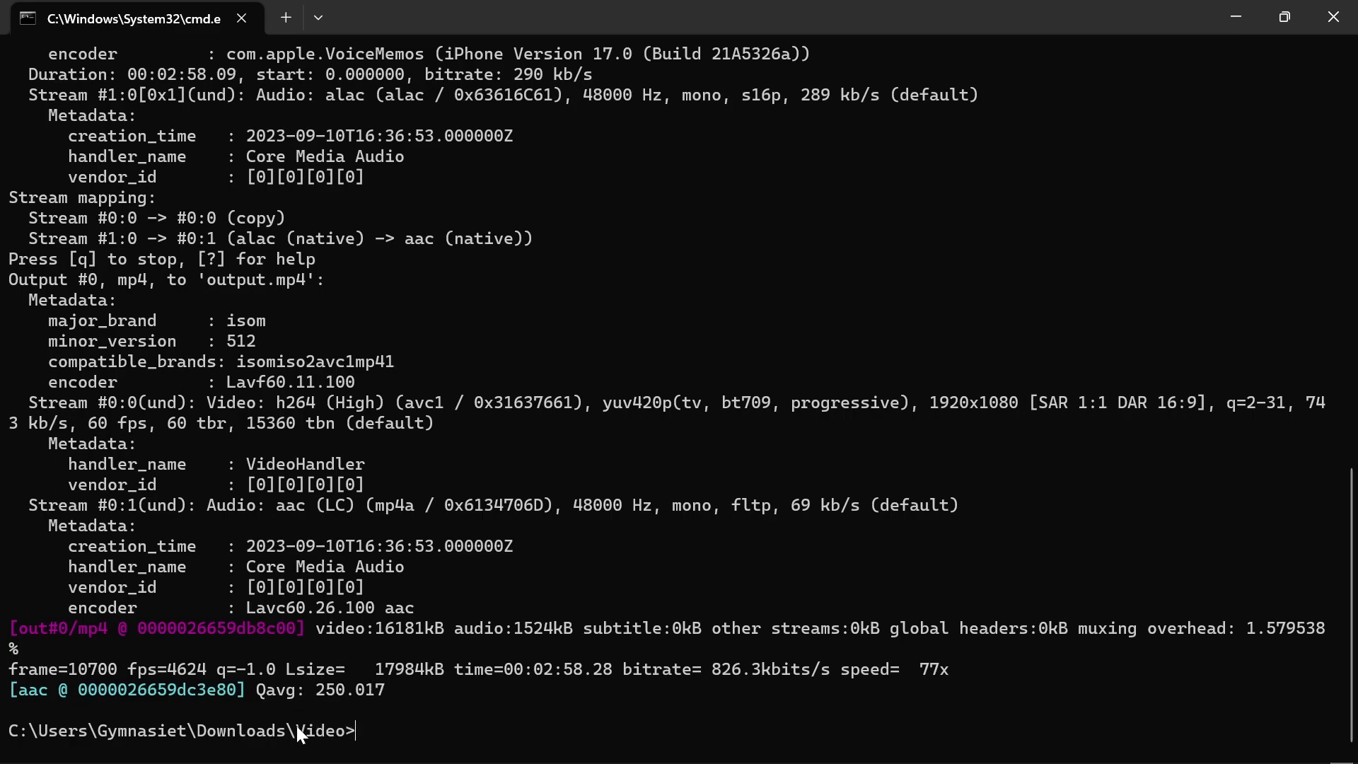
{"action": "mouse_move", "coordinate": [418, 690]}
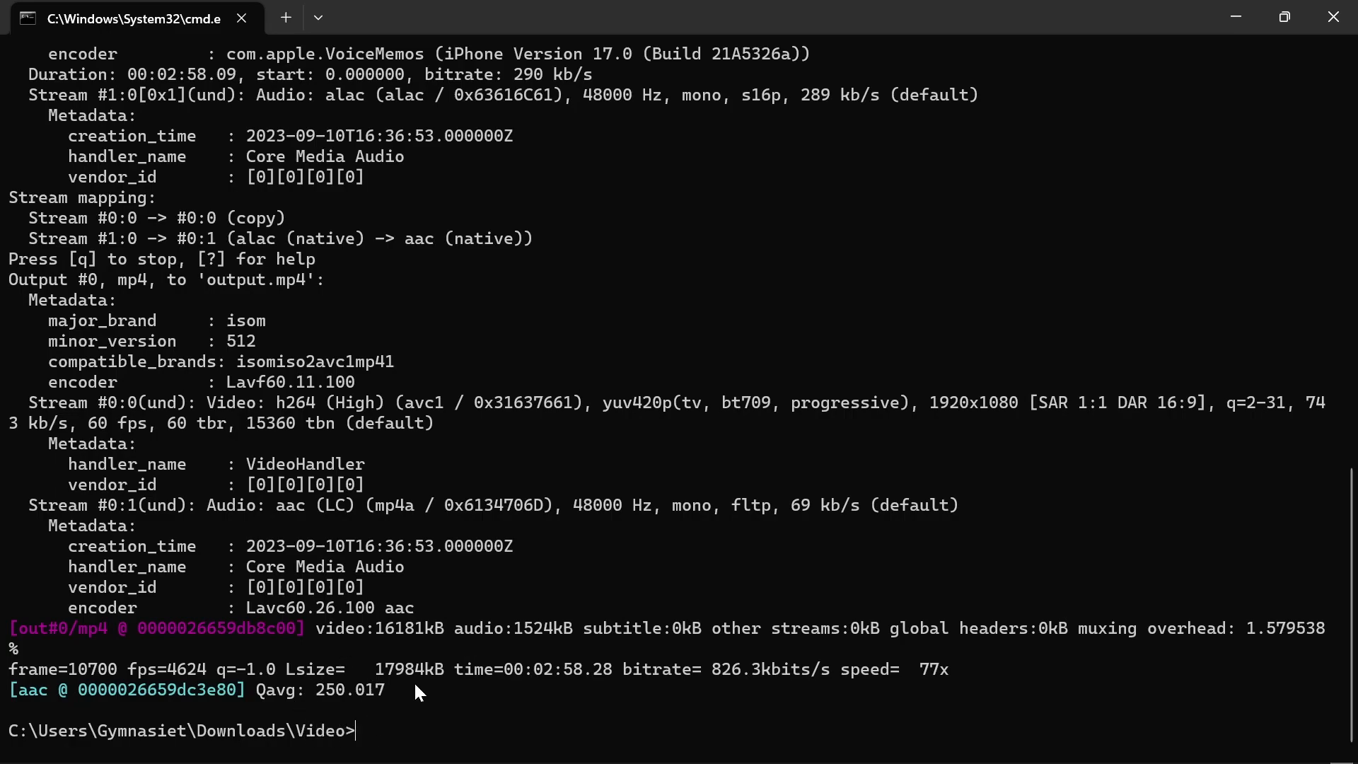